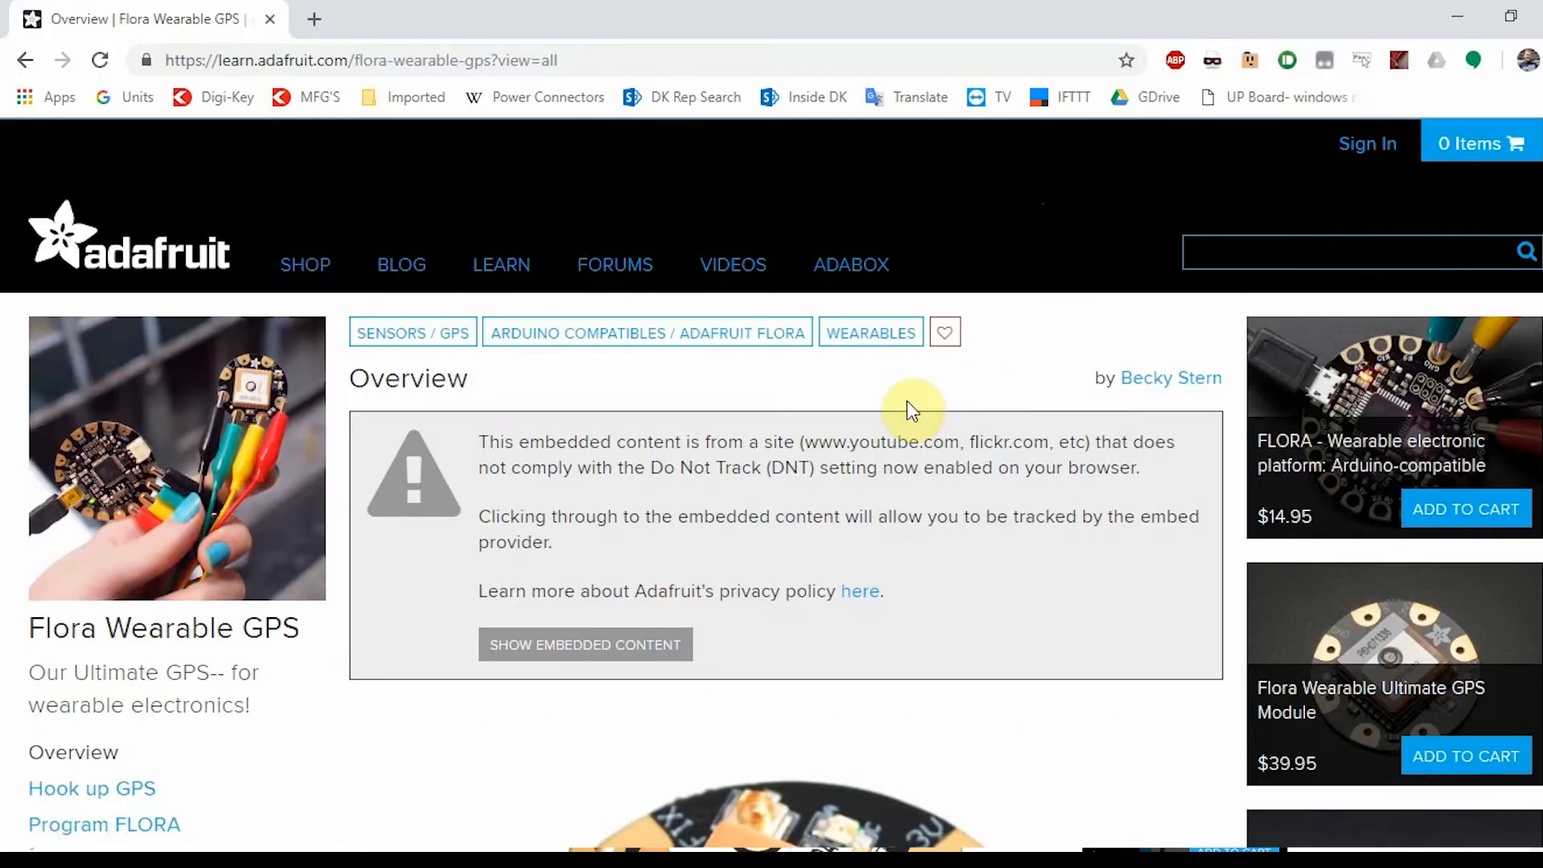
Scroll the Flora Wearable GPS guide down to the Install Adafruit GPS Library download link.
scroll(down, 3)
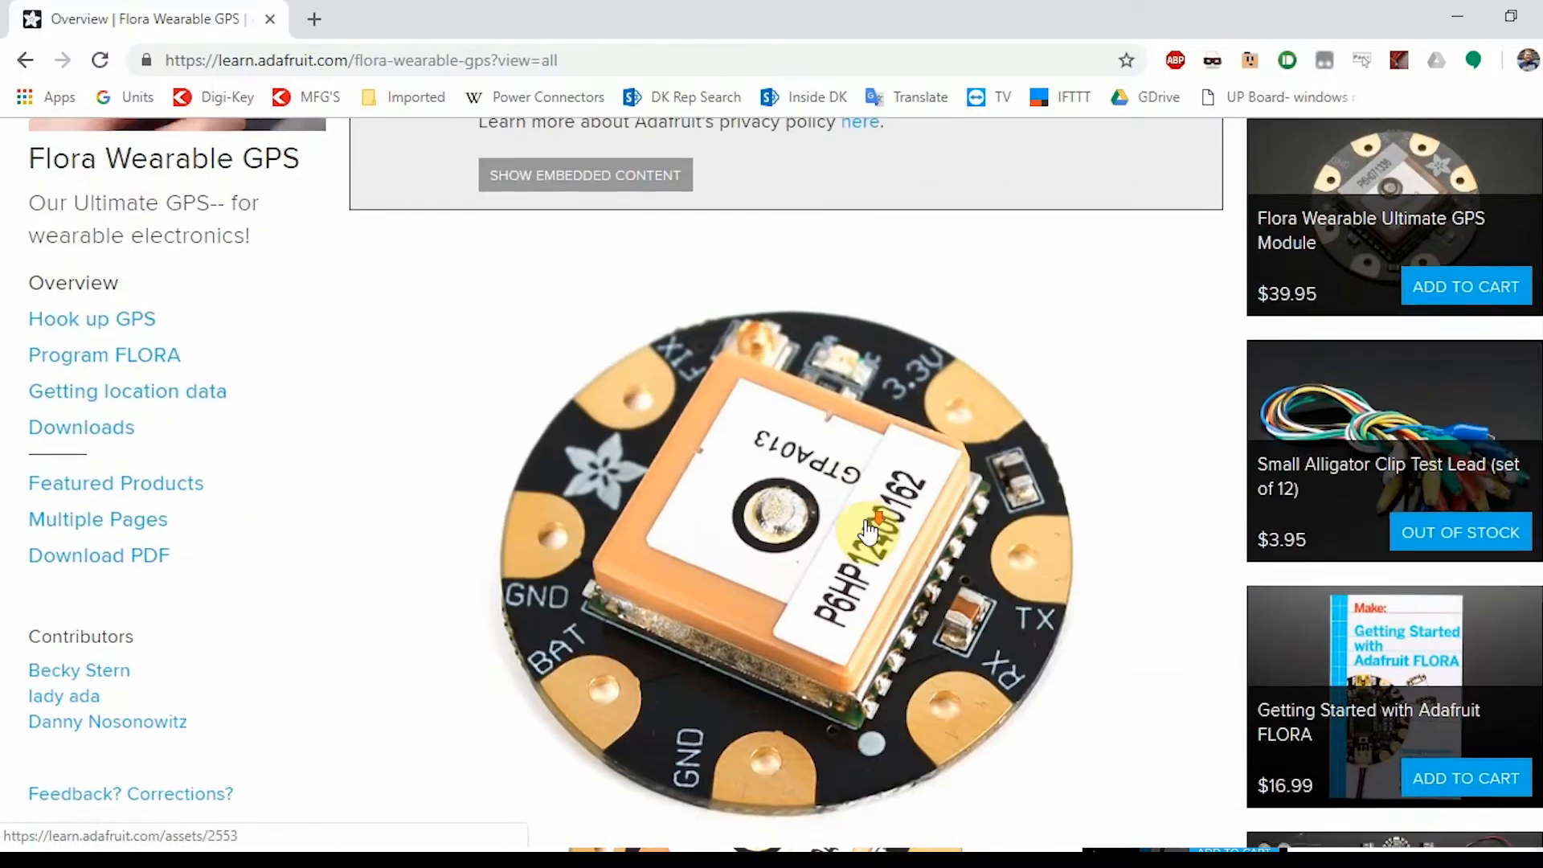
scroll(down, 3)
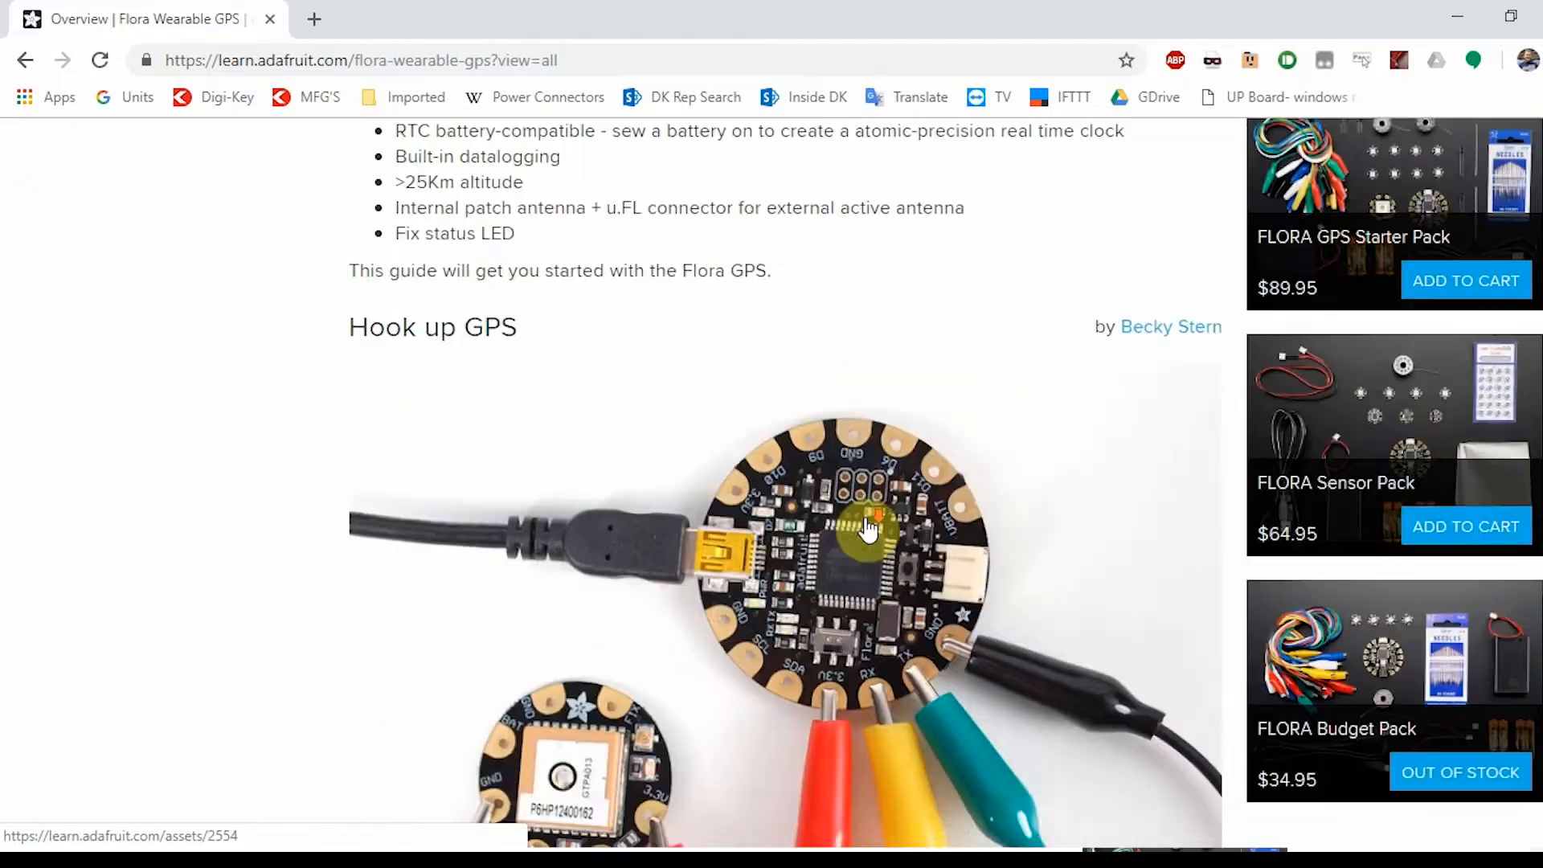
scroll(down, 3)
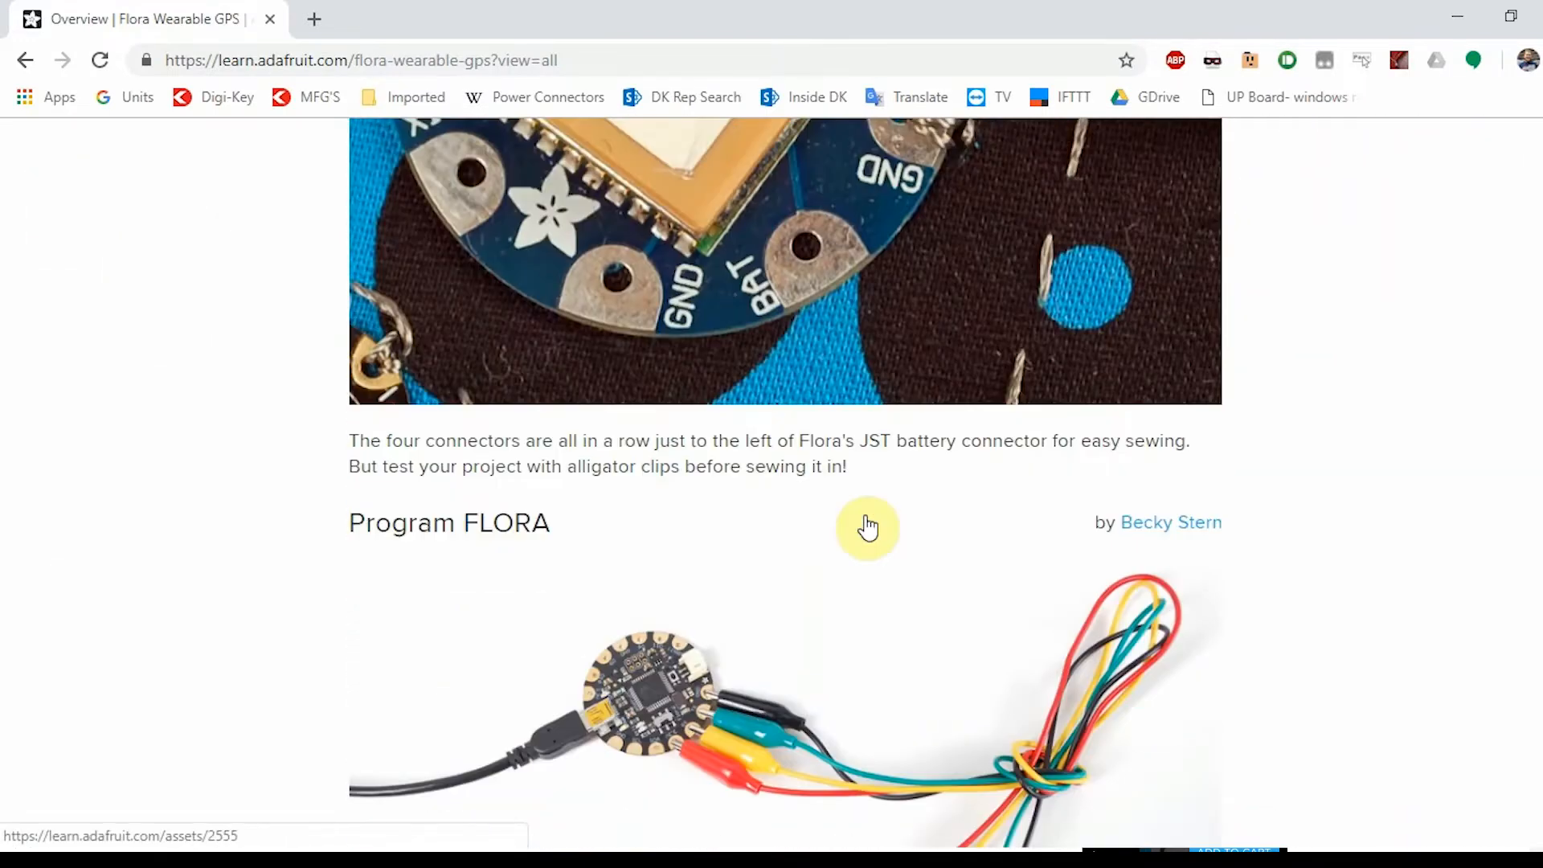
scroll(down, 3)
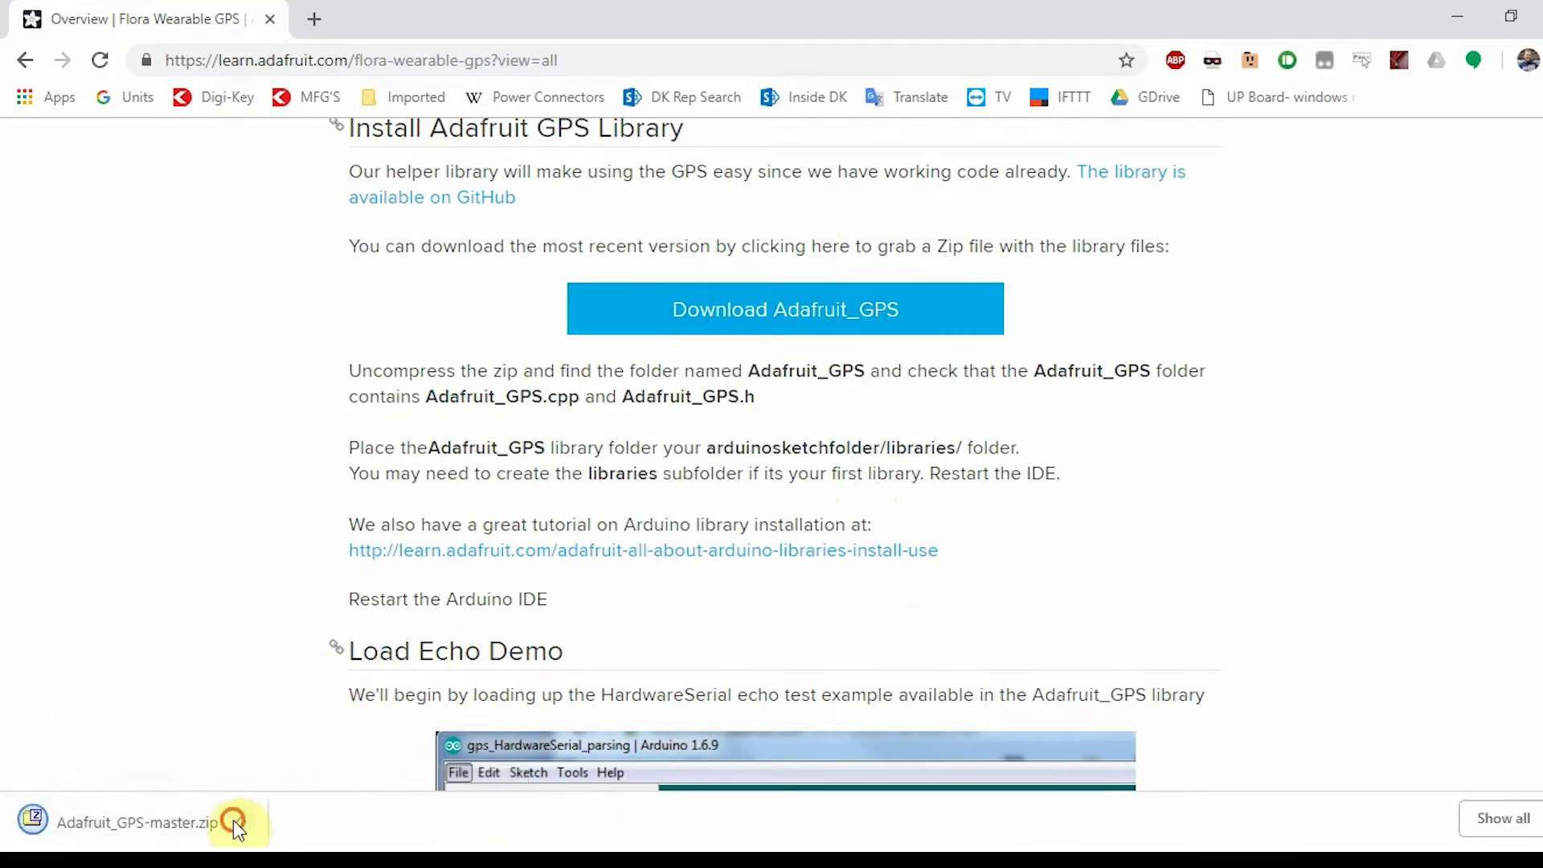
Show the Adafruit_GPS-master zip in Downloads and extract it, browsing toward Documents.
click(129, 823)
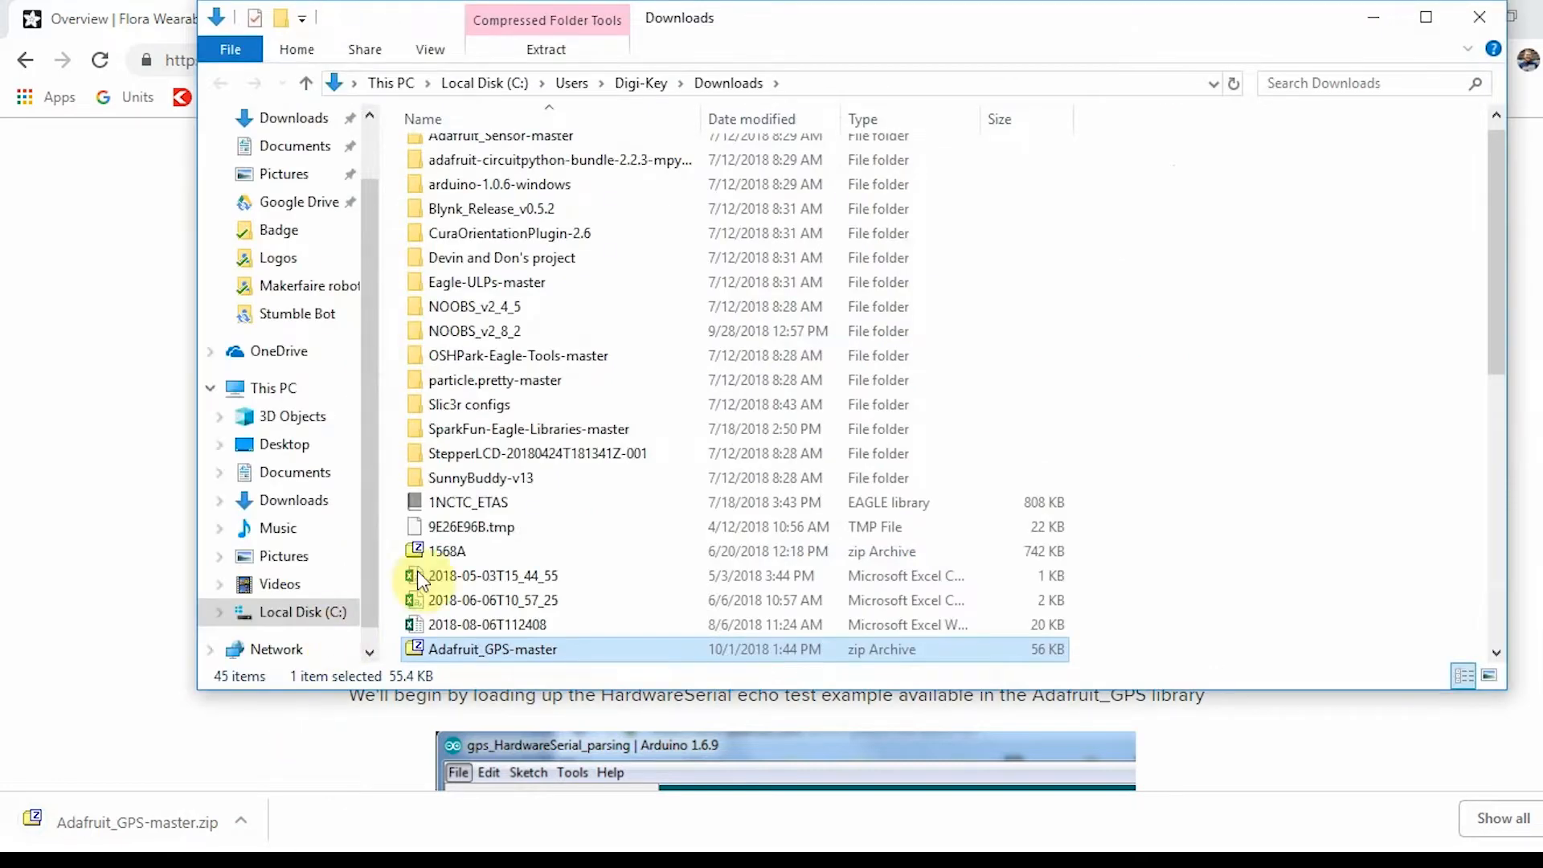
right_click(492, 648)
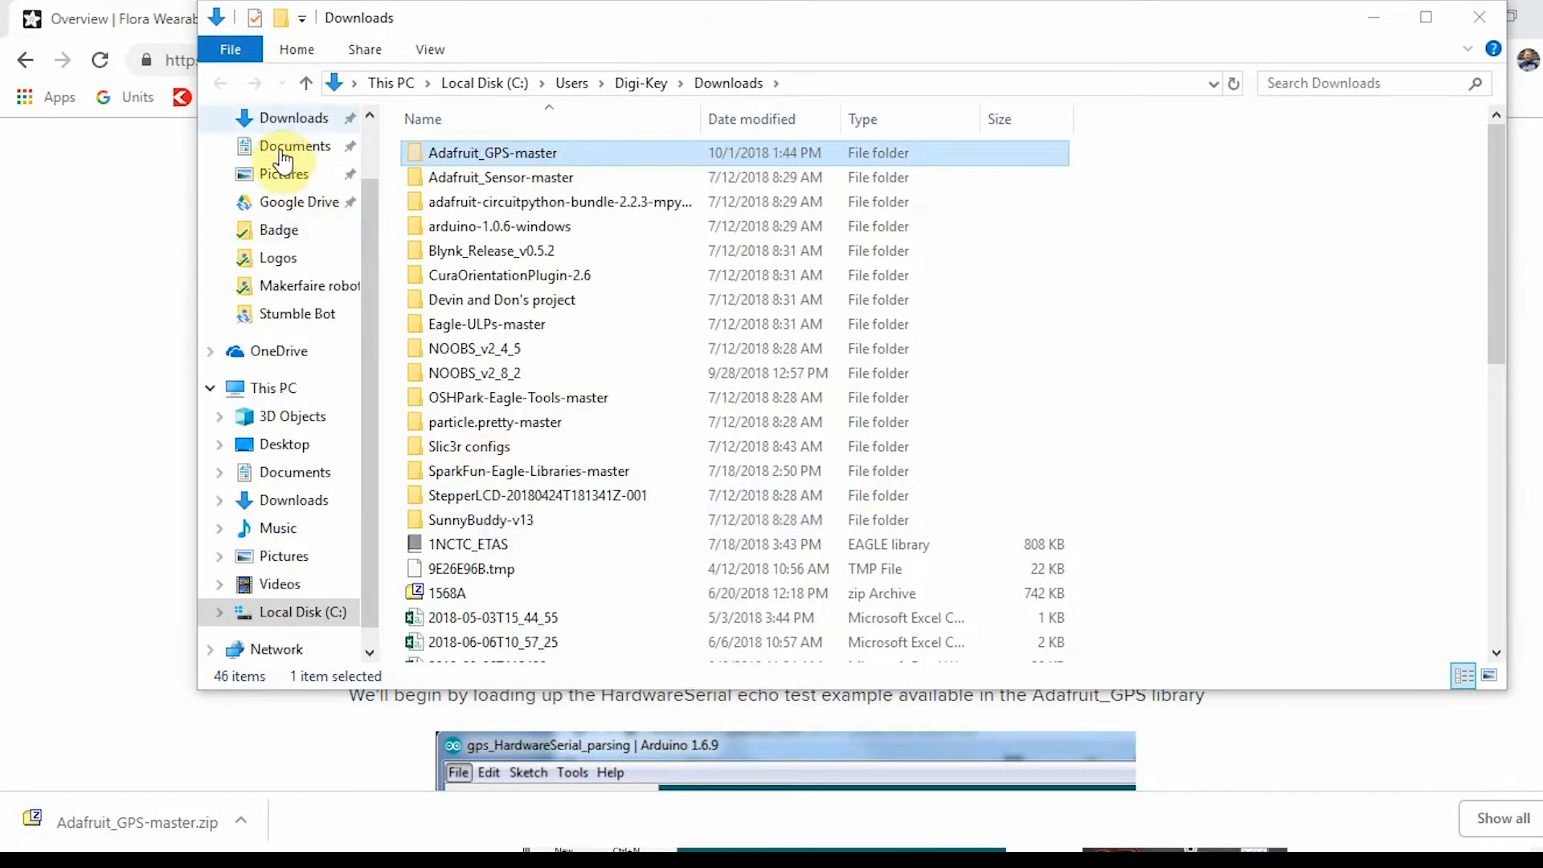
click(294, 147)
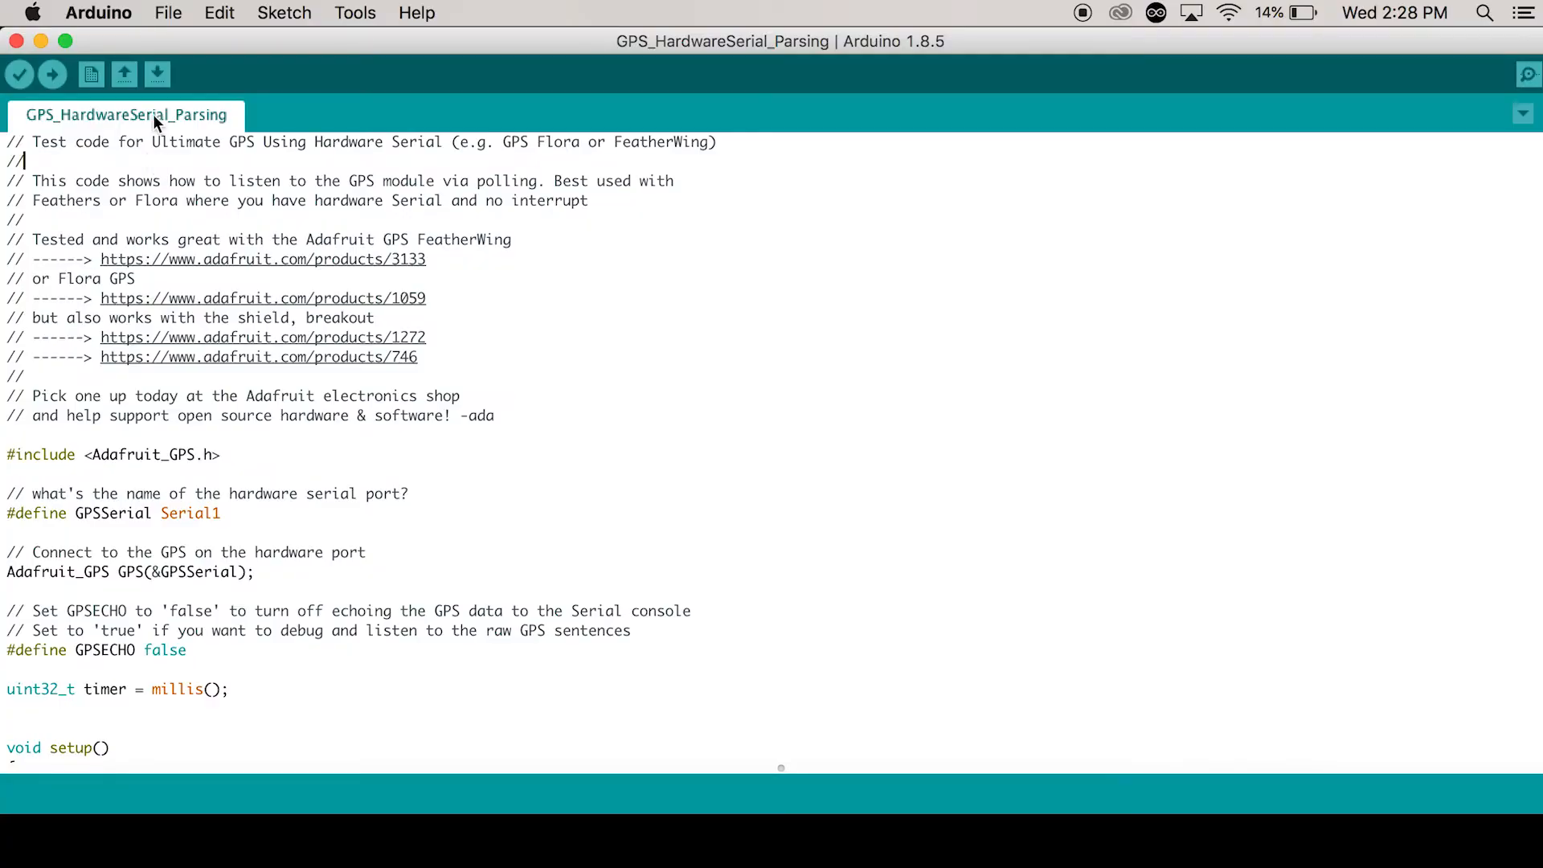
Load GPS_HardwareSerial_EchoTest from the Adafruit GPS Library examples and upload it to the Flora.
click(190, 13)
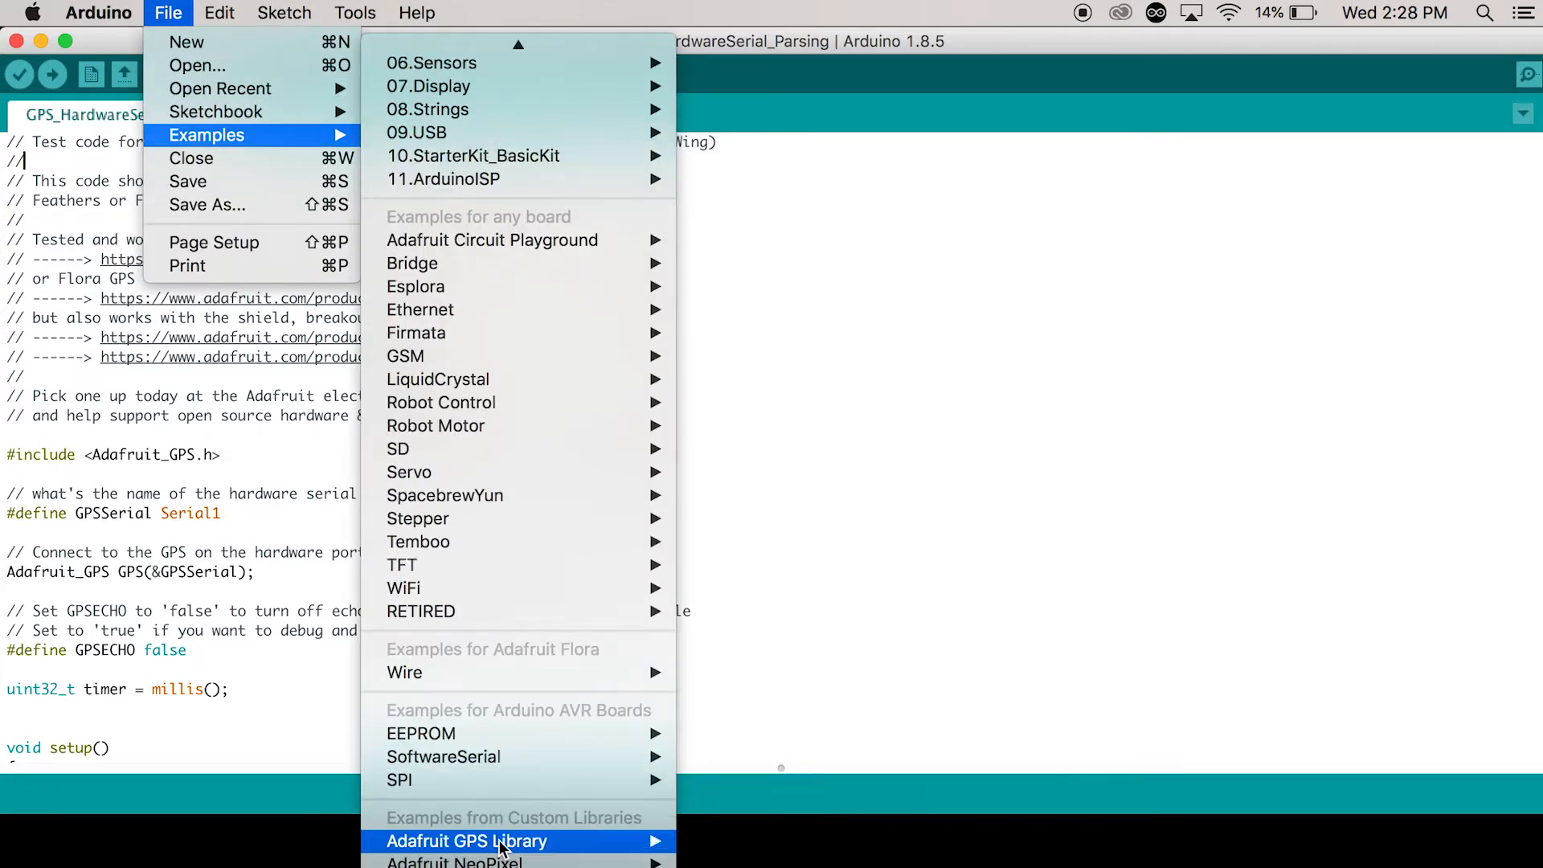
mouse_move(476, 840)
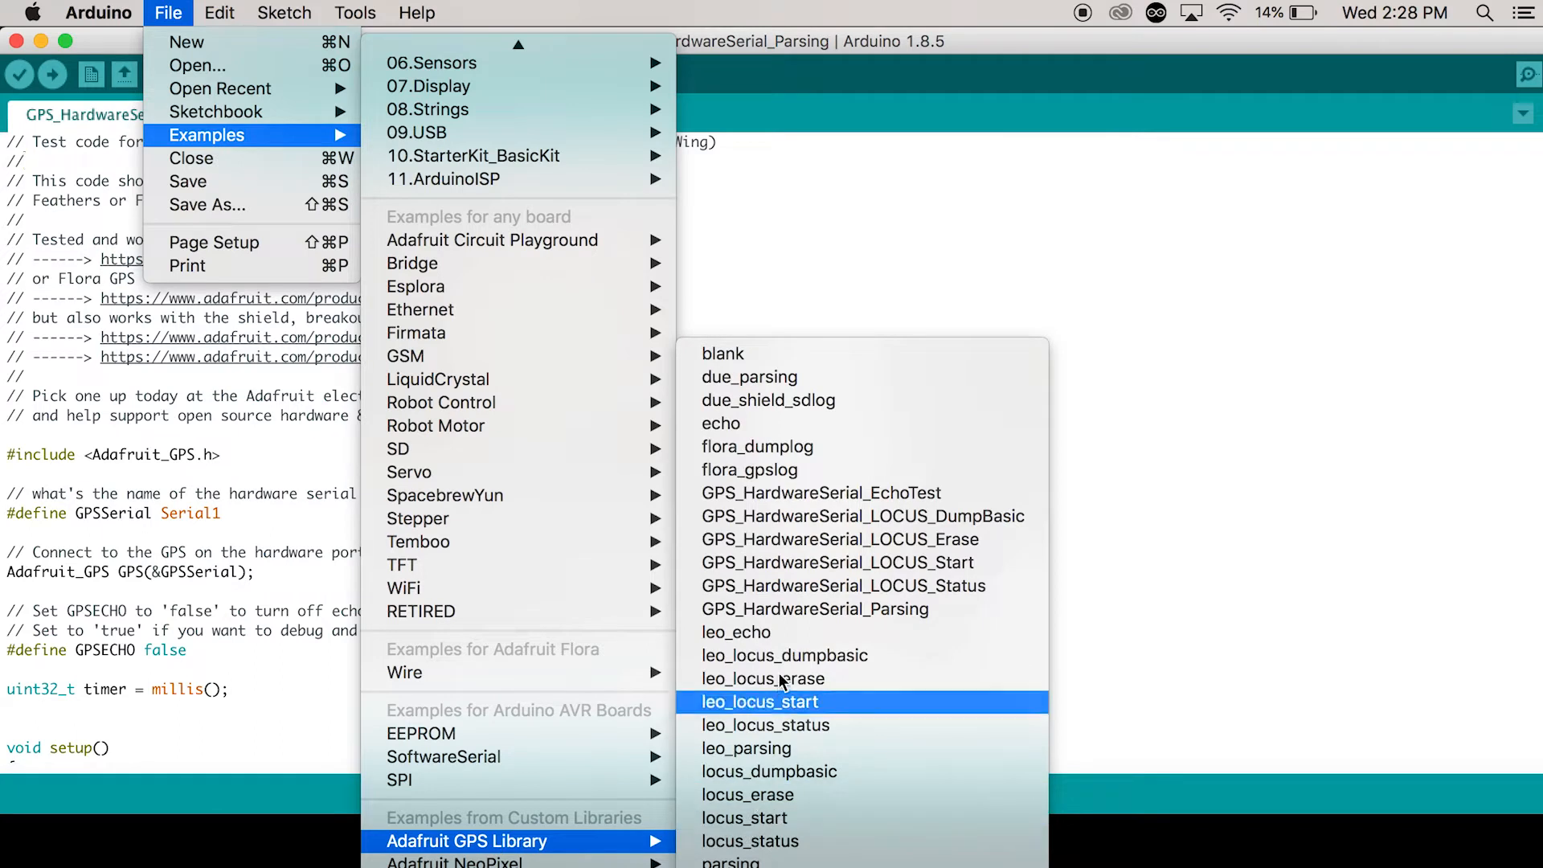
mouse_move(832, 499)
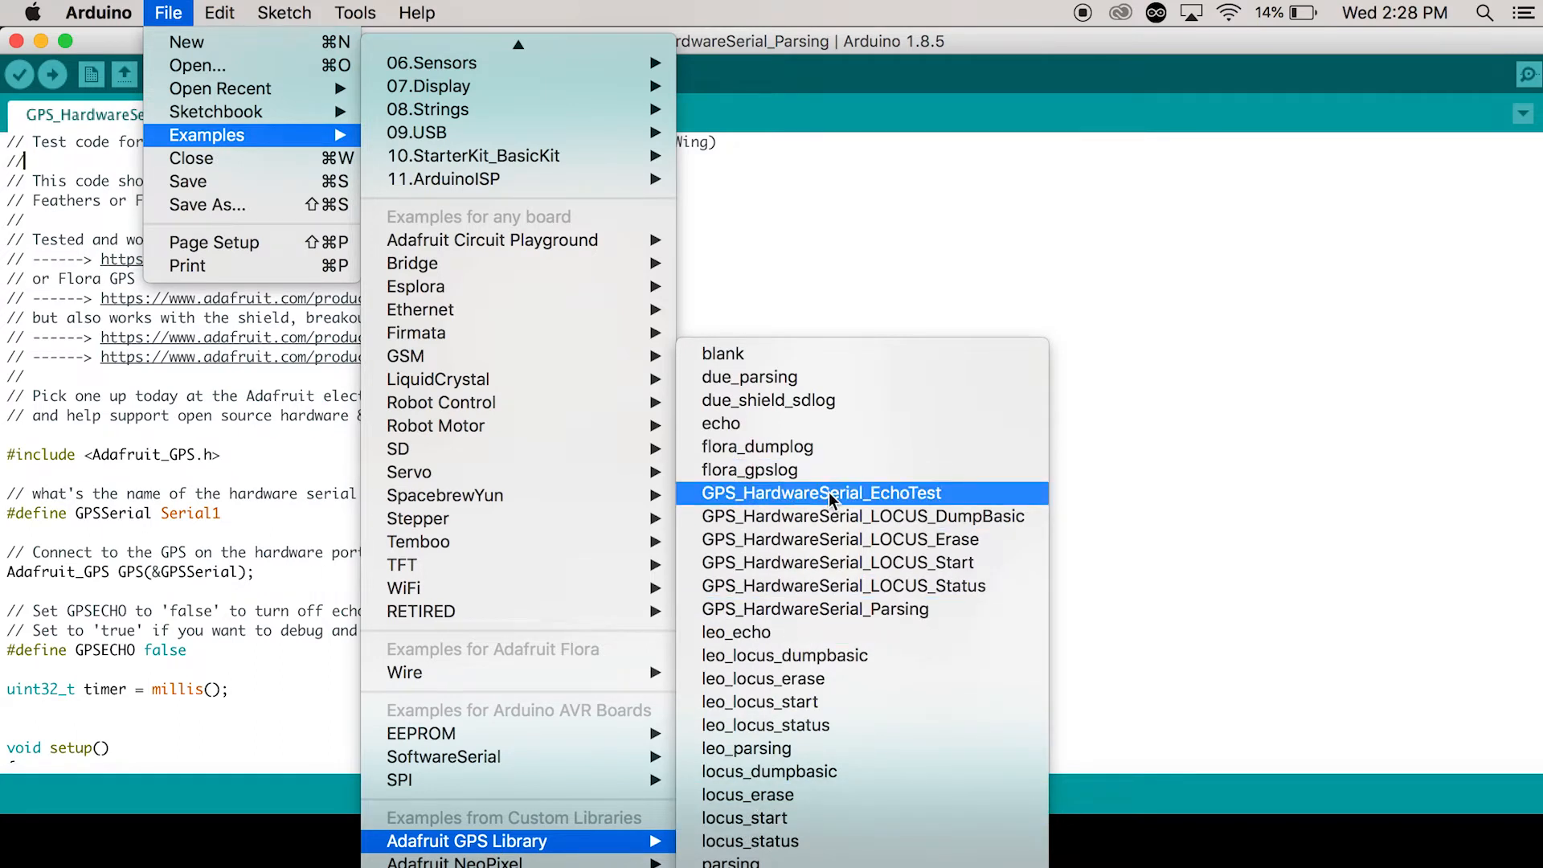
click(833, 493)
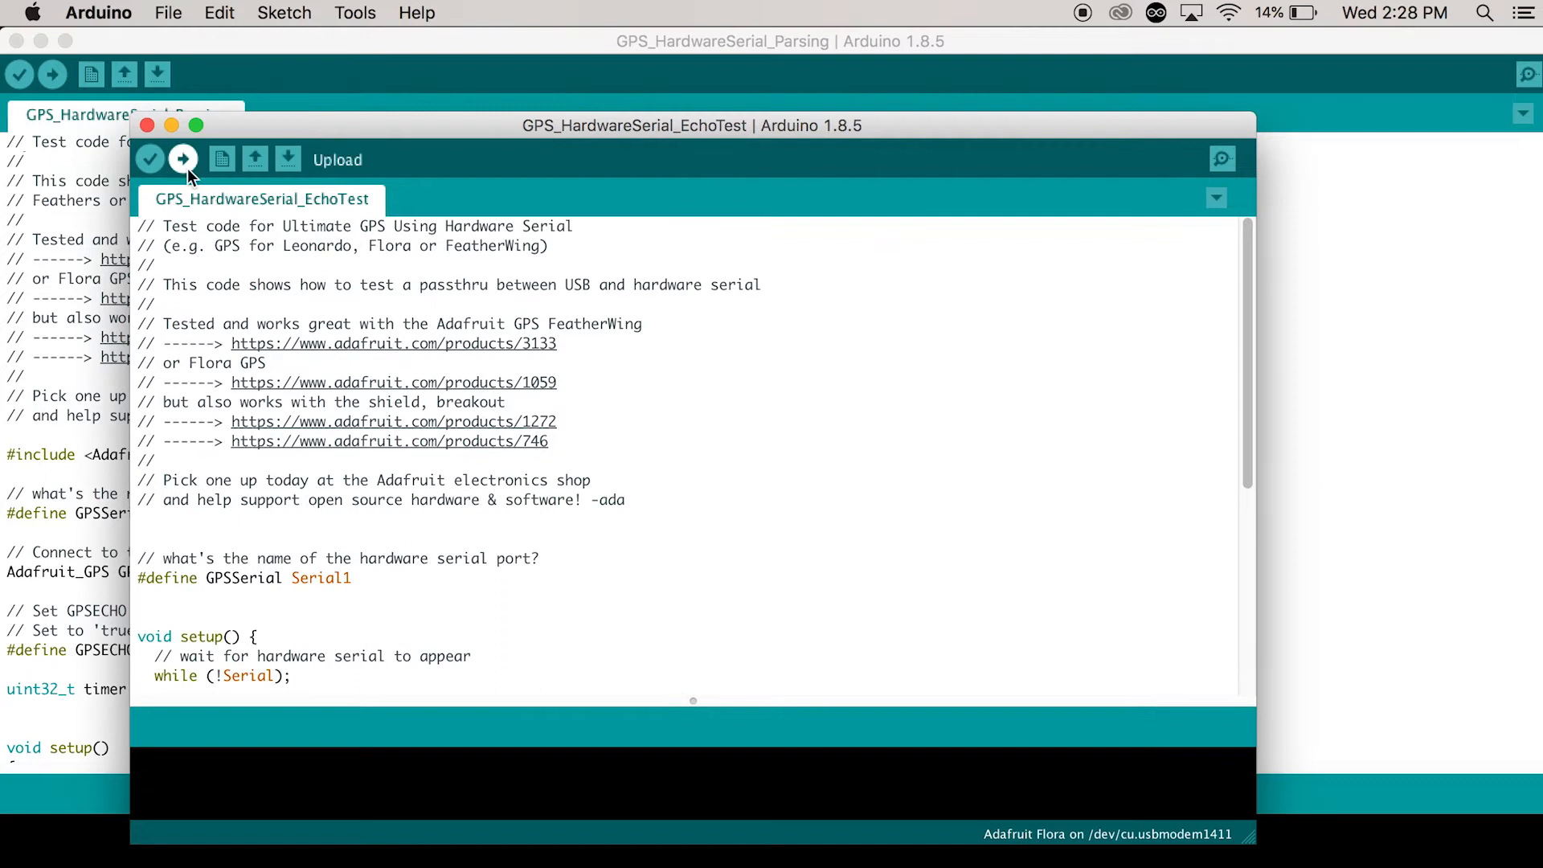
click(184, 159)
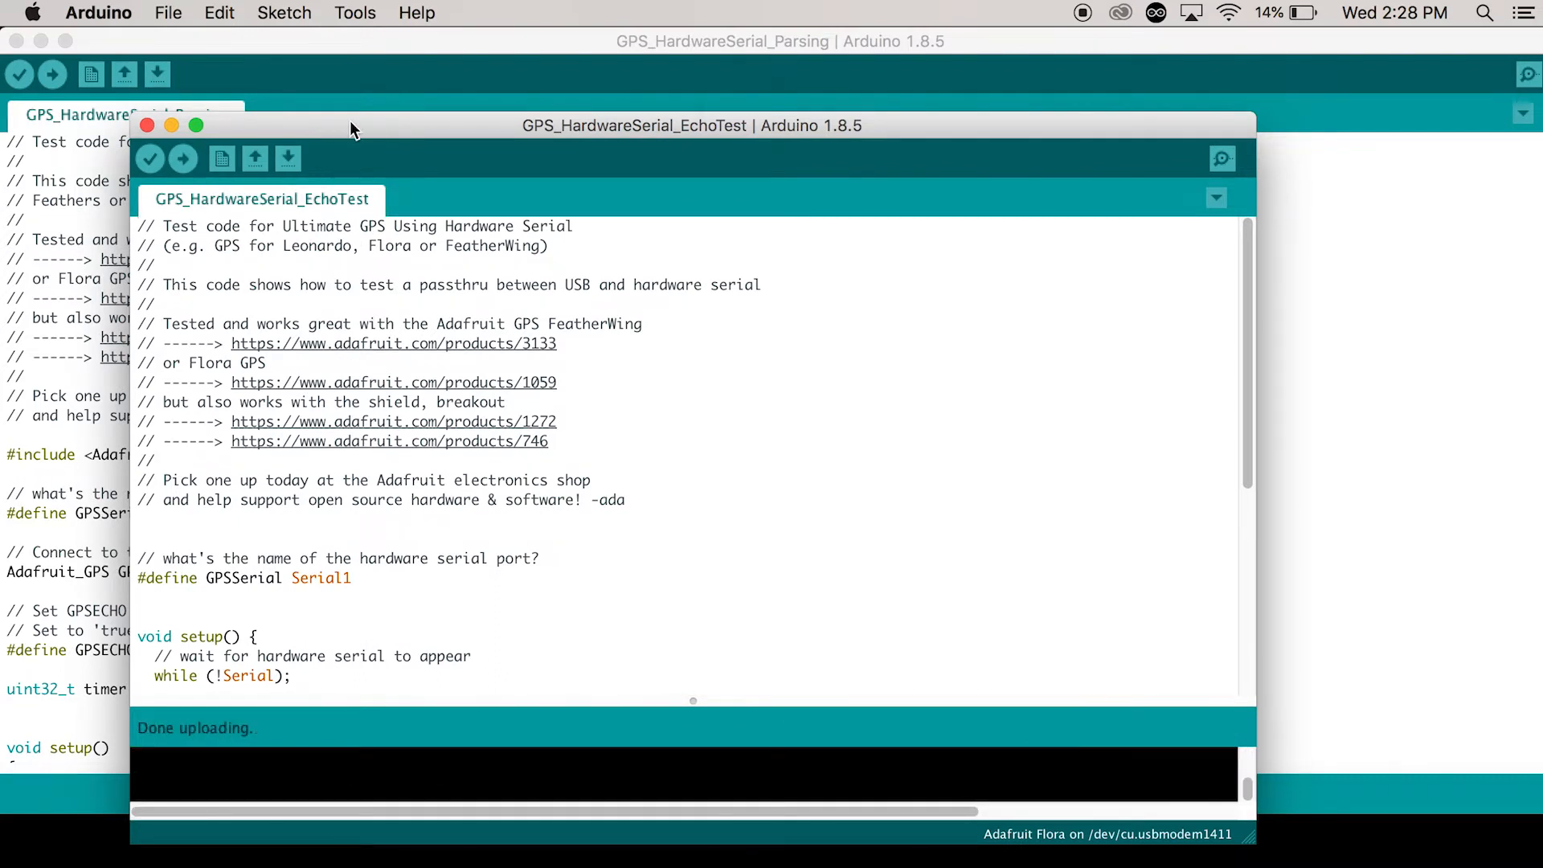
click(1222, 158)
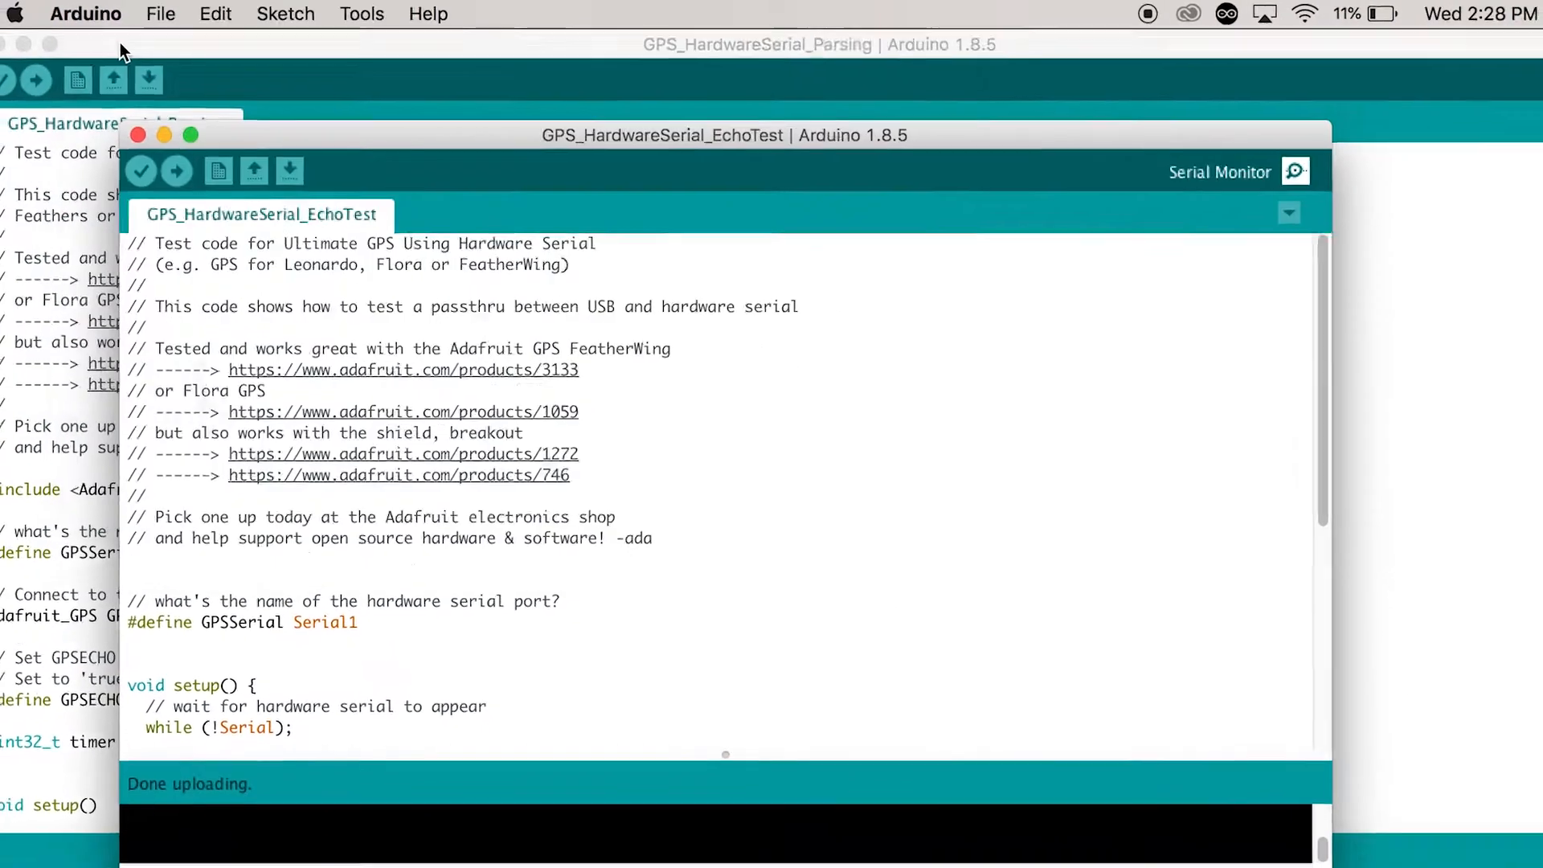
click(167, 13)
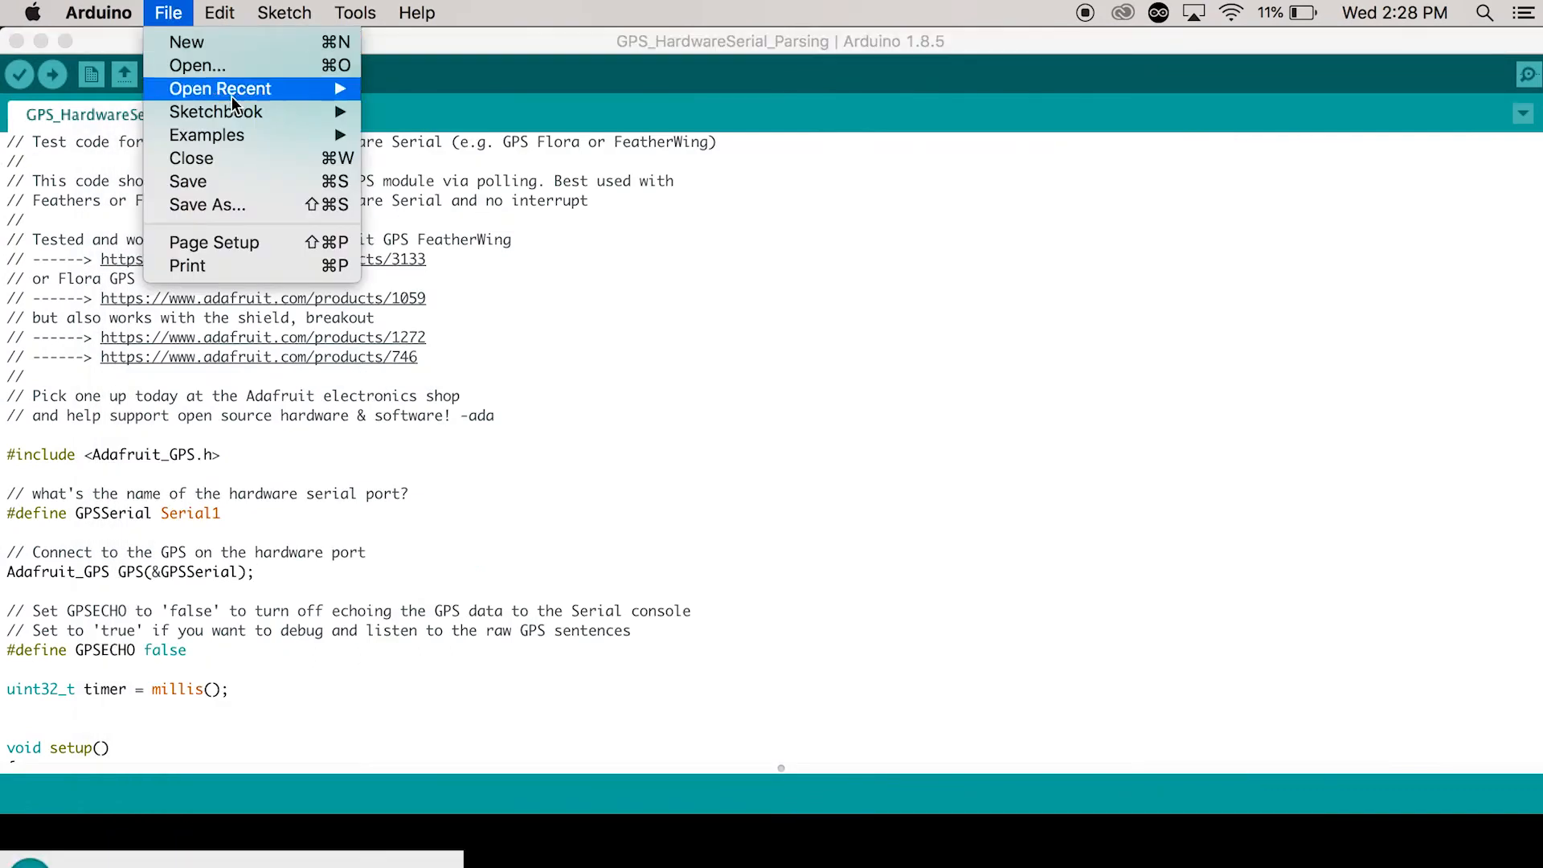
Load and upload GPS_HardwareSerial_Parsing, then watch the GPS sentences in the Serial Monitor at 57600 baud.
click(206, 135)
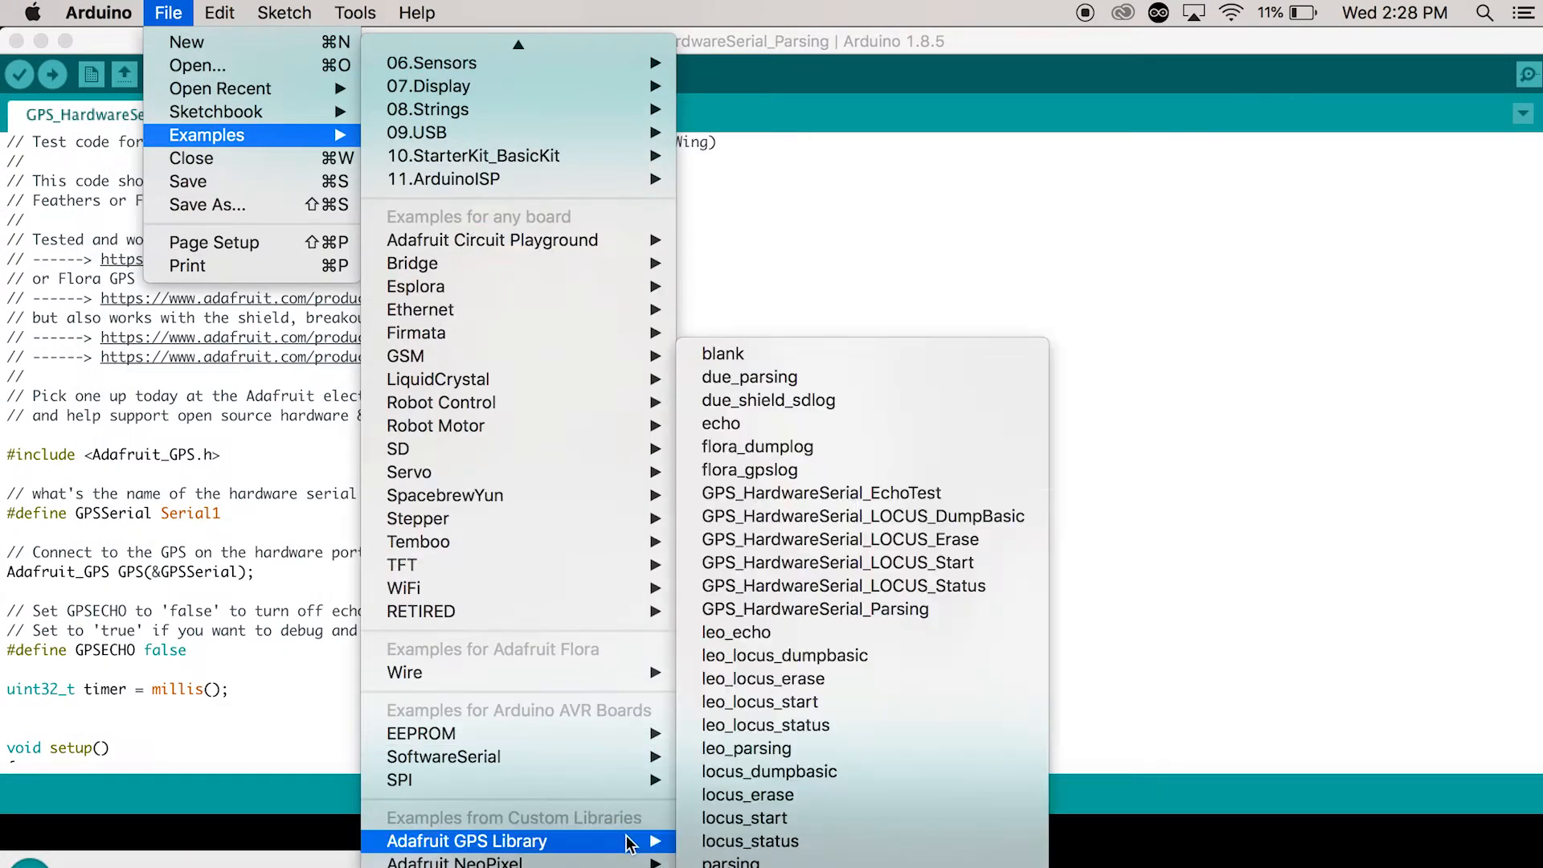
mouse_move(849, 610)
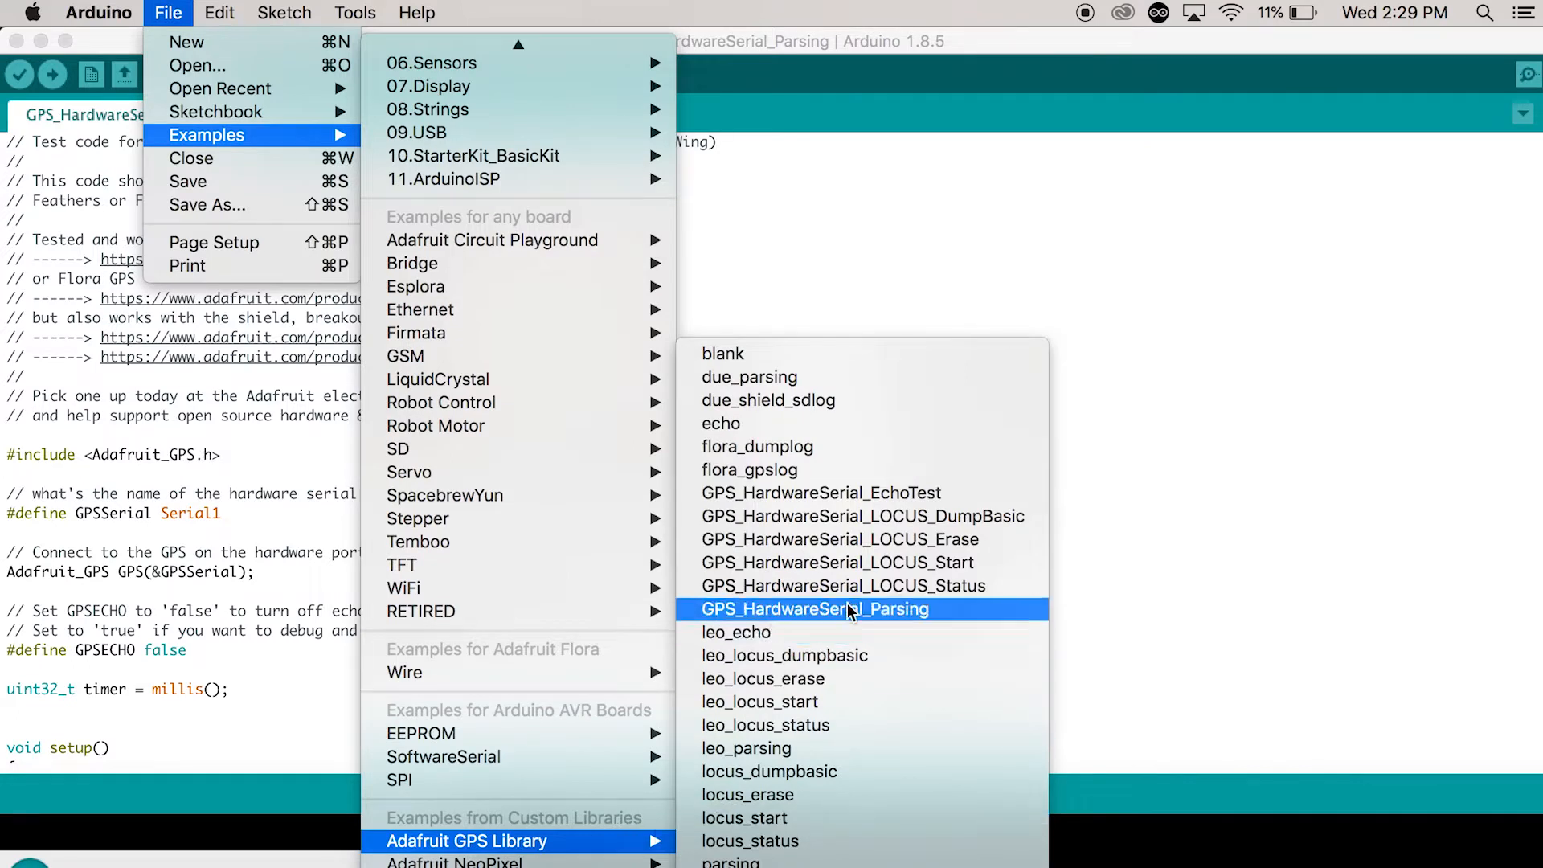
mouse_move(854, 617)
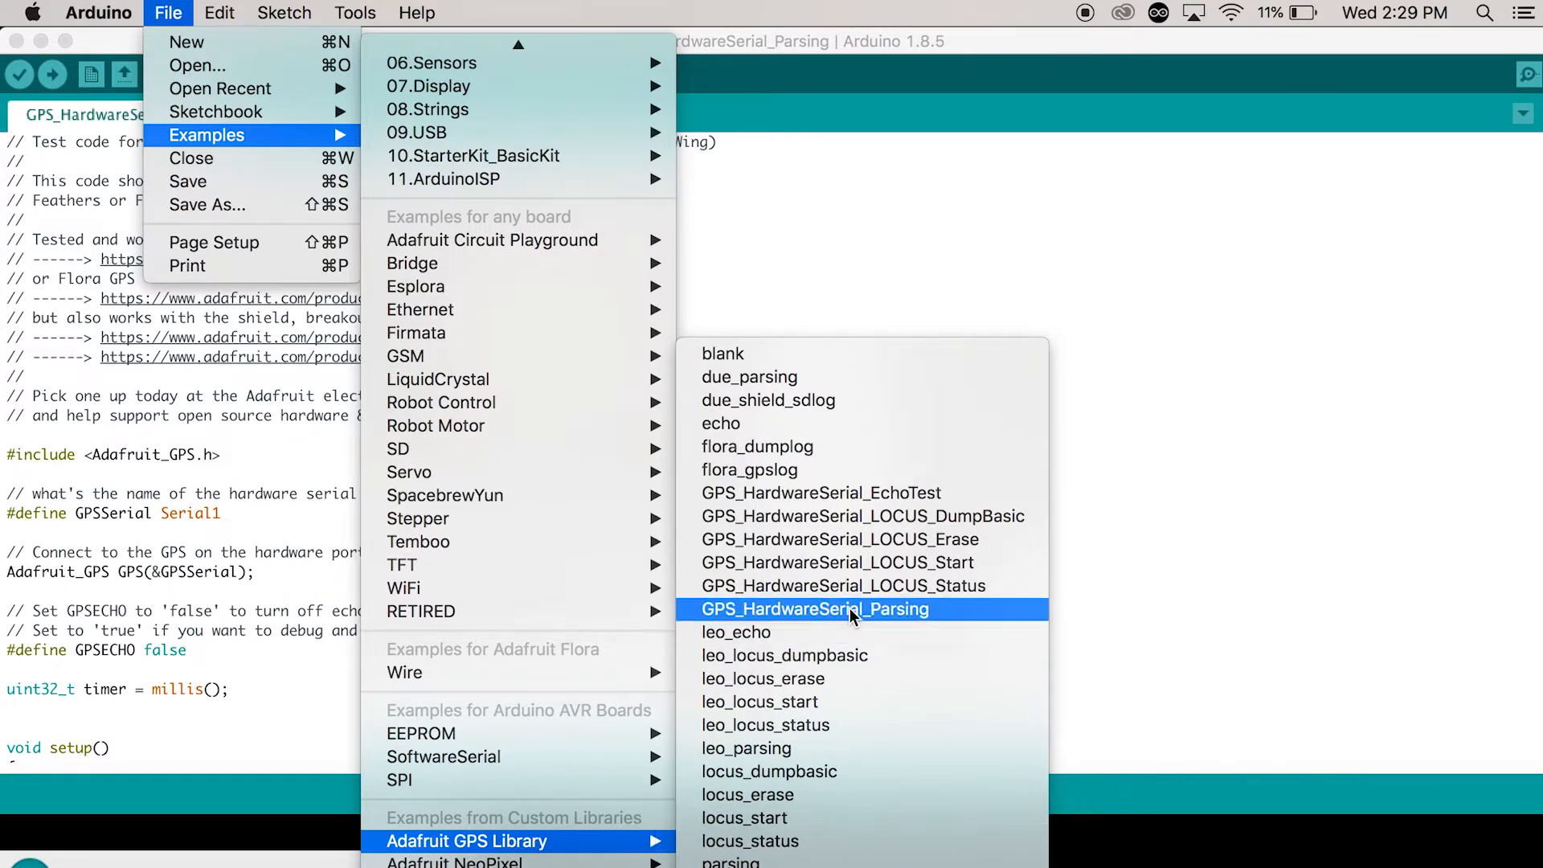
click(817, 609)
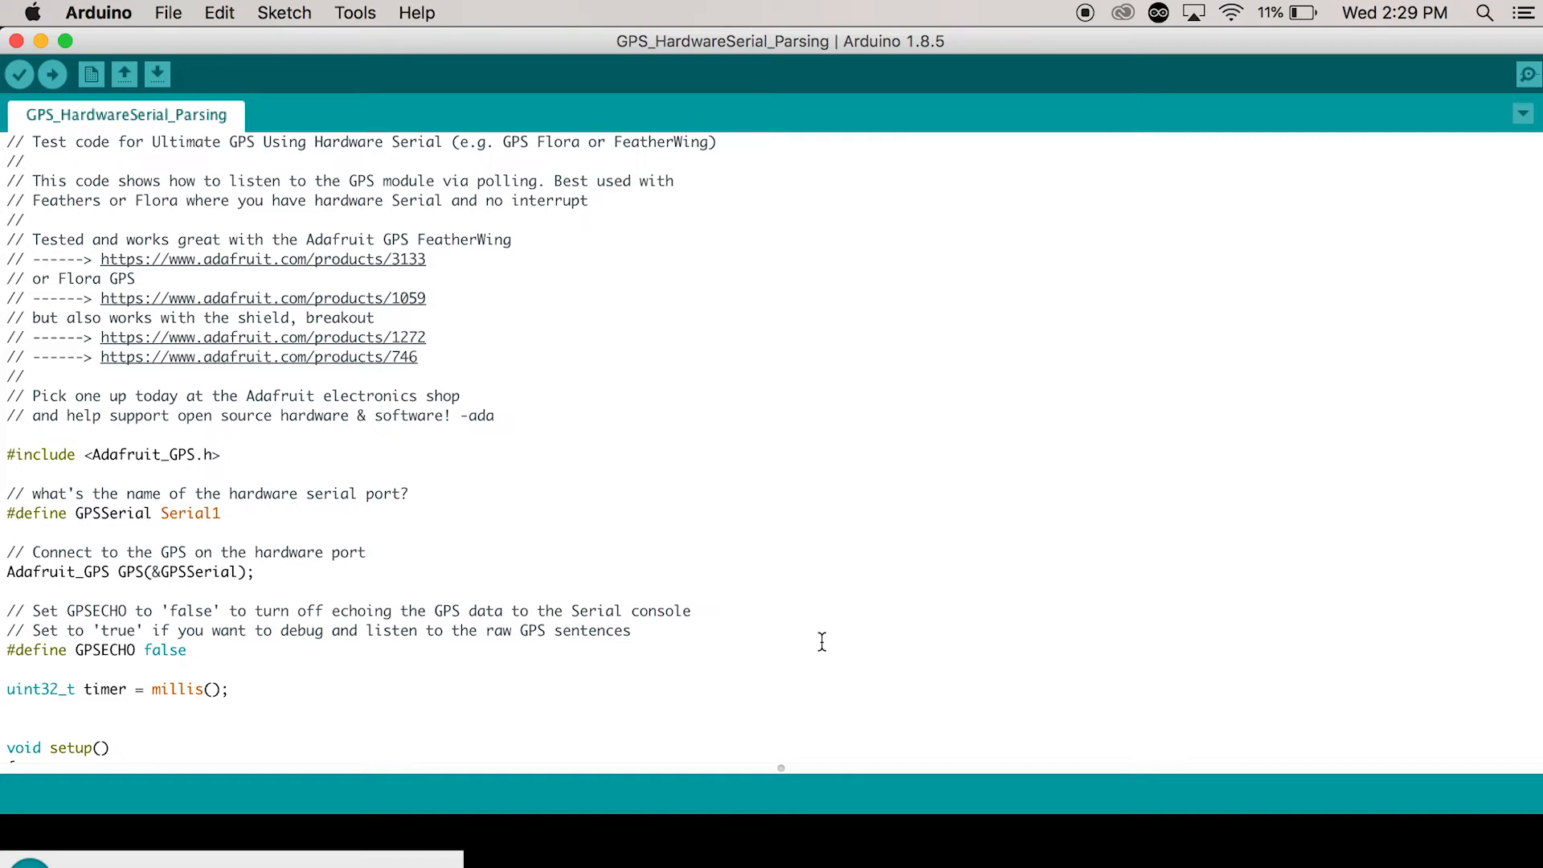
click(50, 74)
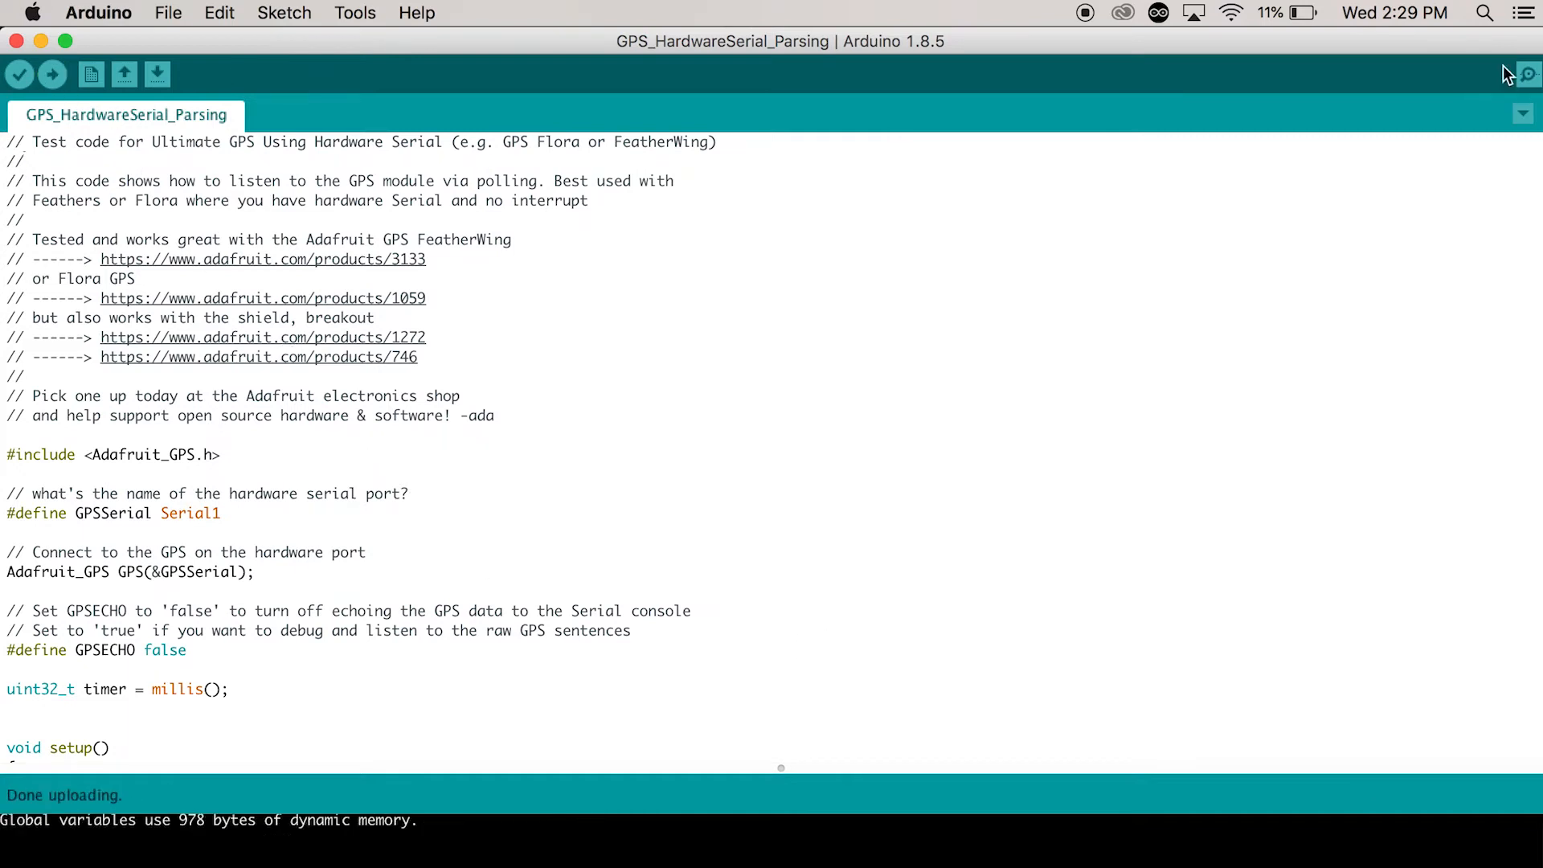
click(1527, 74)
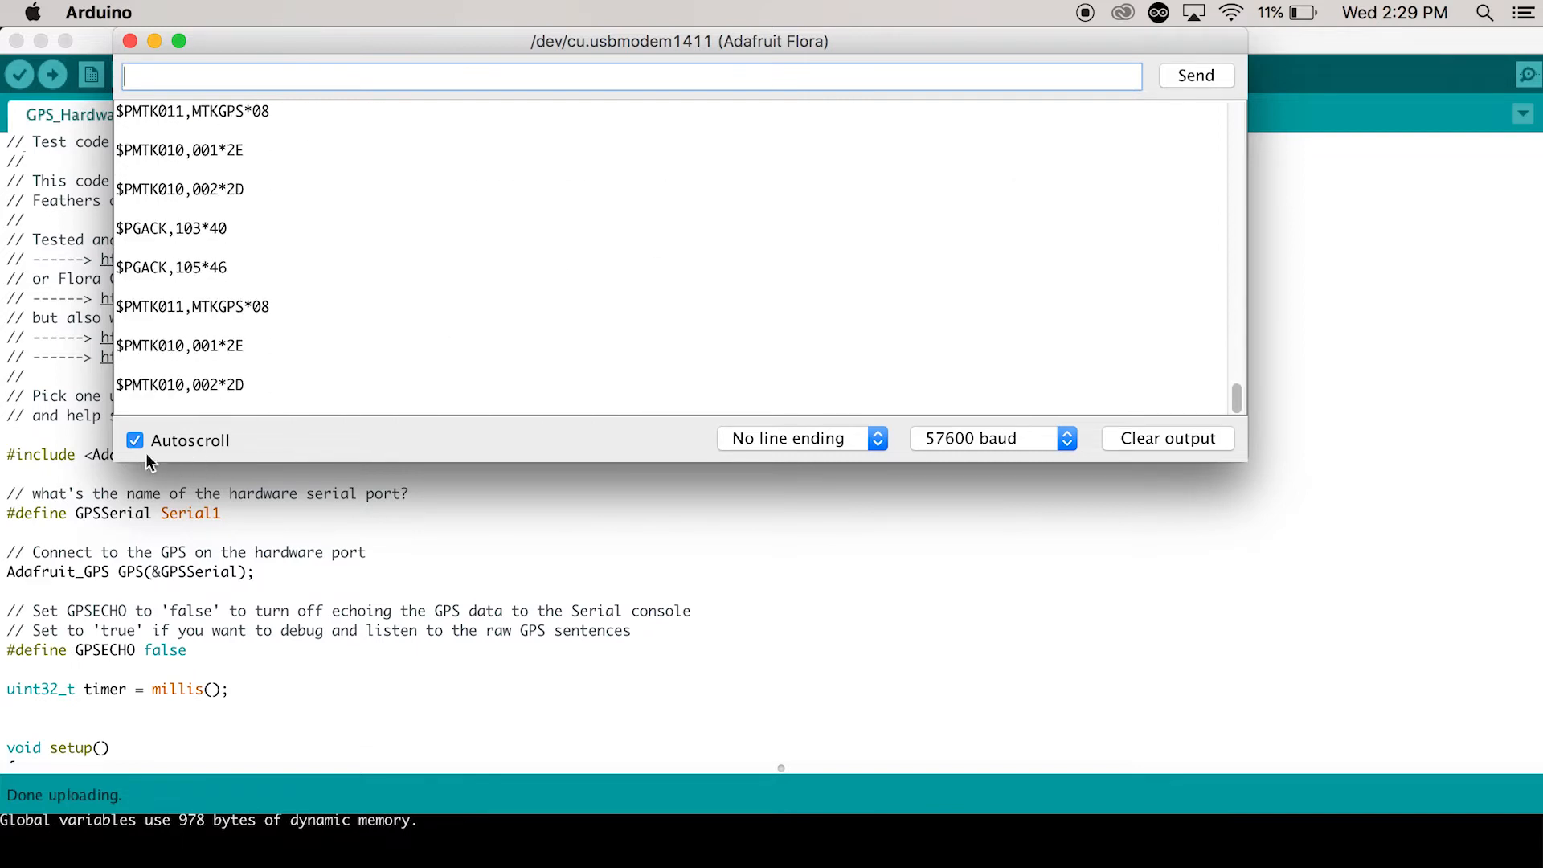
click(135, 440)
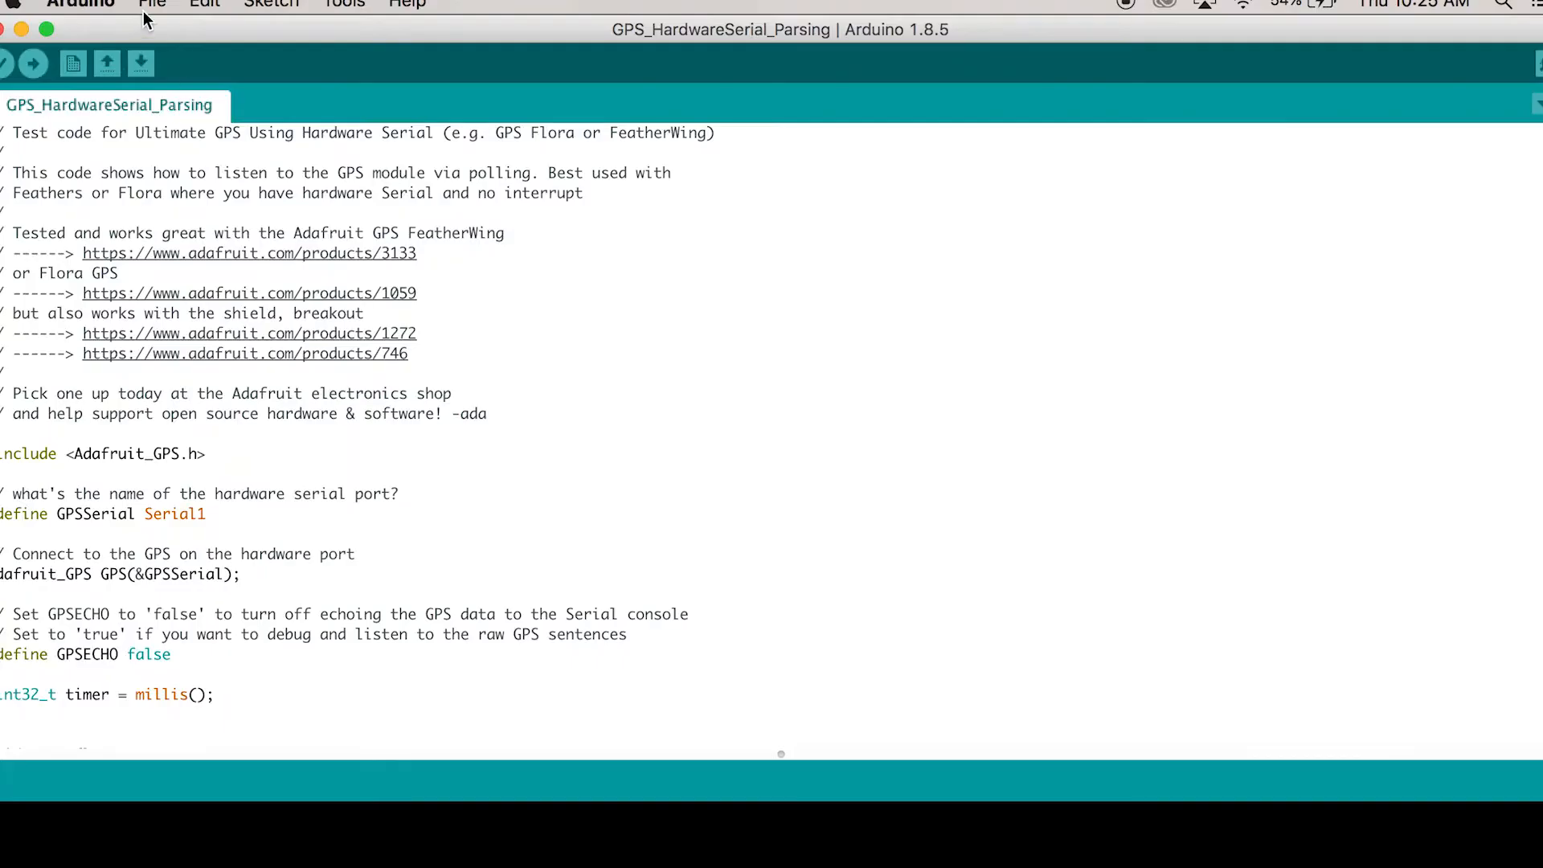
Upload the leo_locus_start sketch and show its serial output reporting logging STARTED at 57600 baud.
click(153, 5)
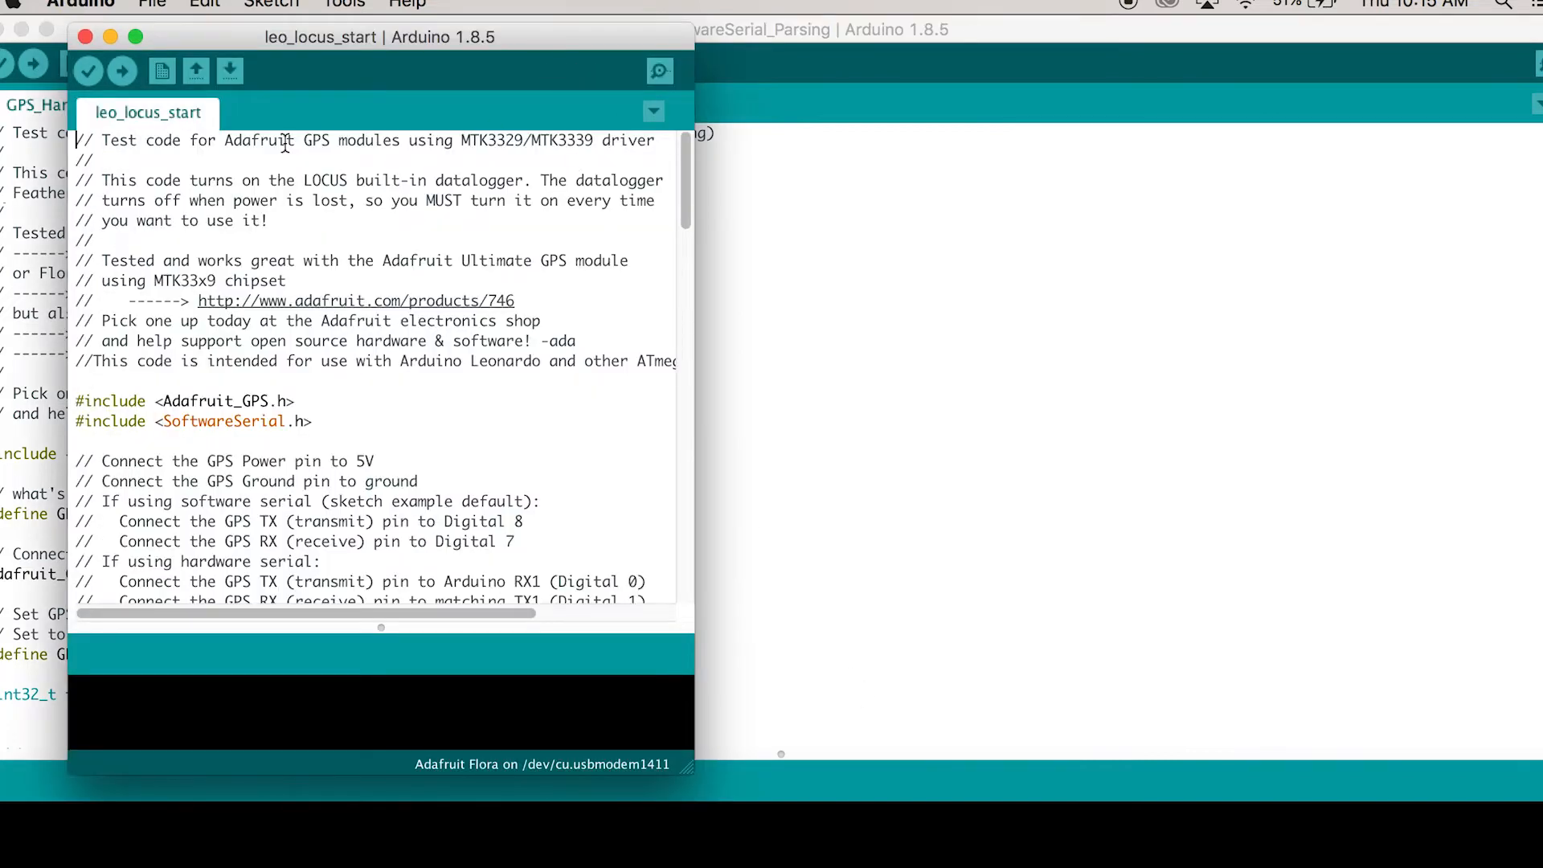
click(122, 72)
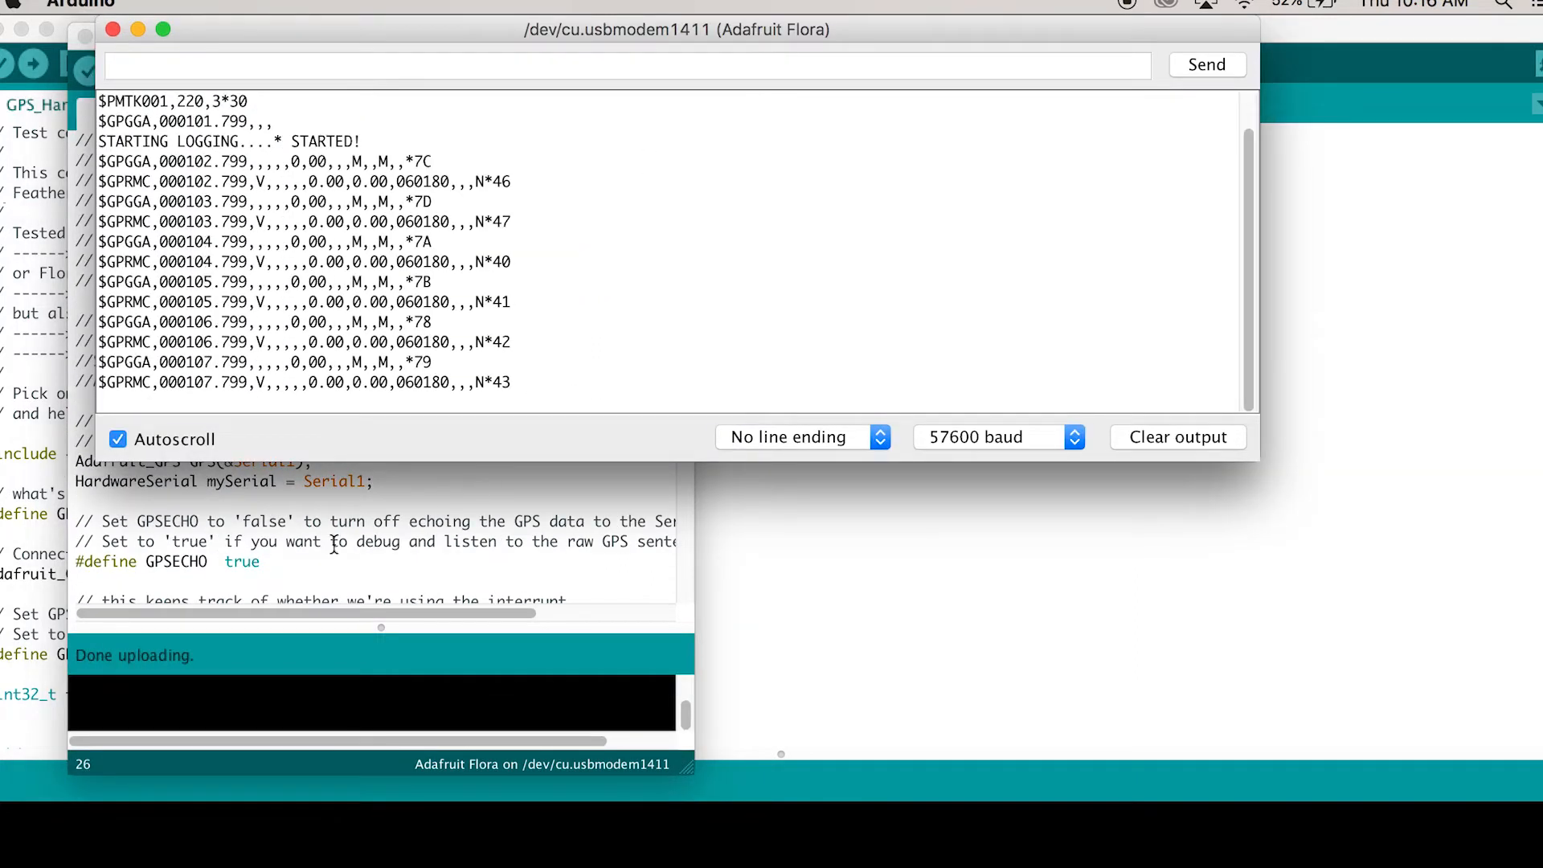
click(117, 439)
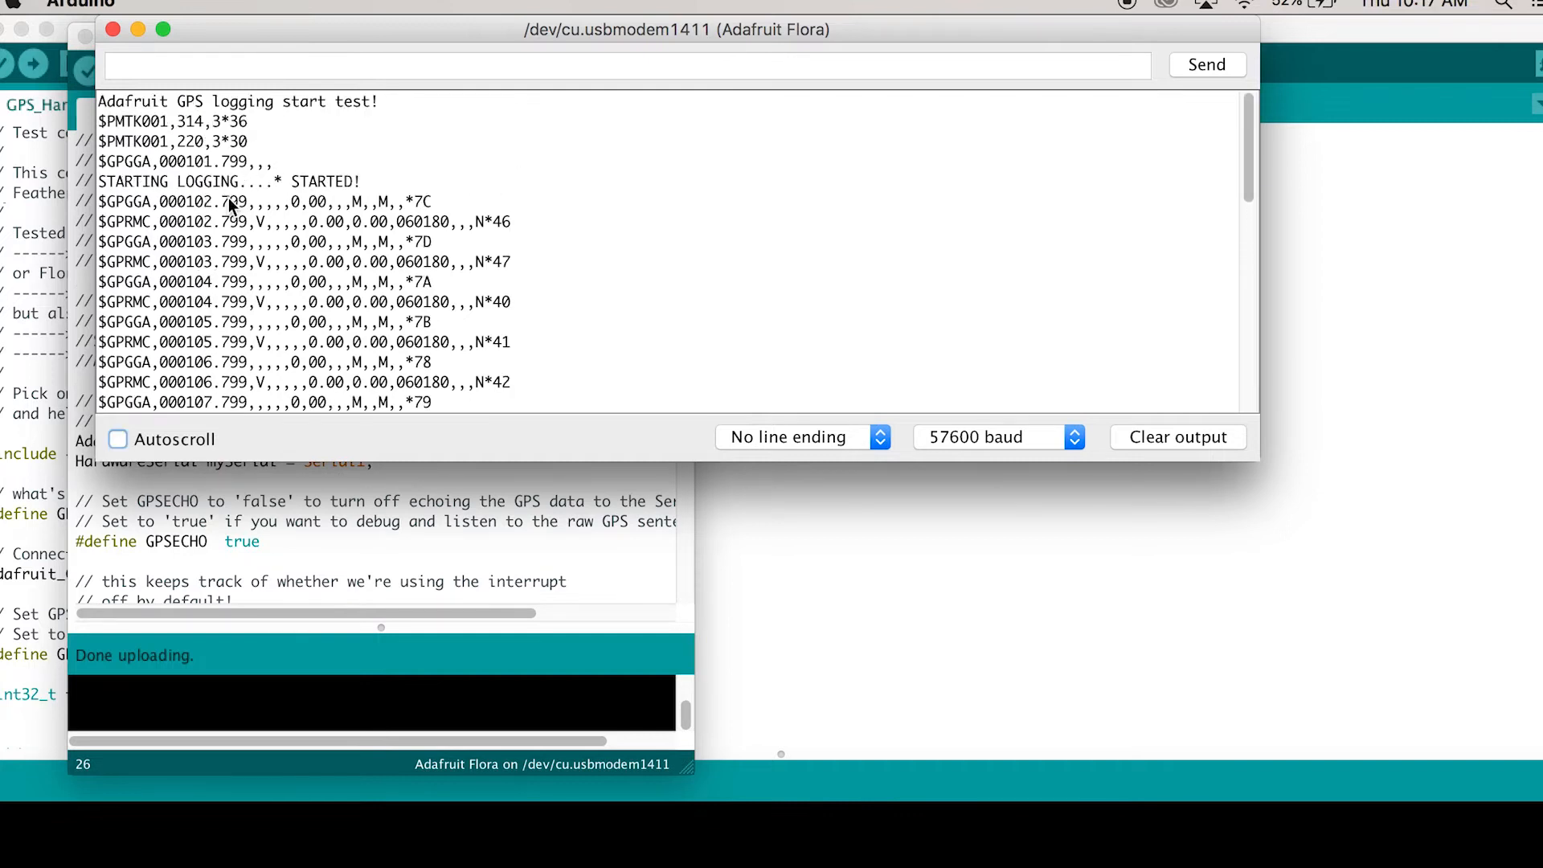
Close the logging test's serial output, leaving GPS_HardwareSerial_Parsing with GPSECHO false.
click(106, 29)
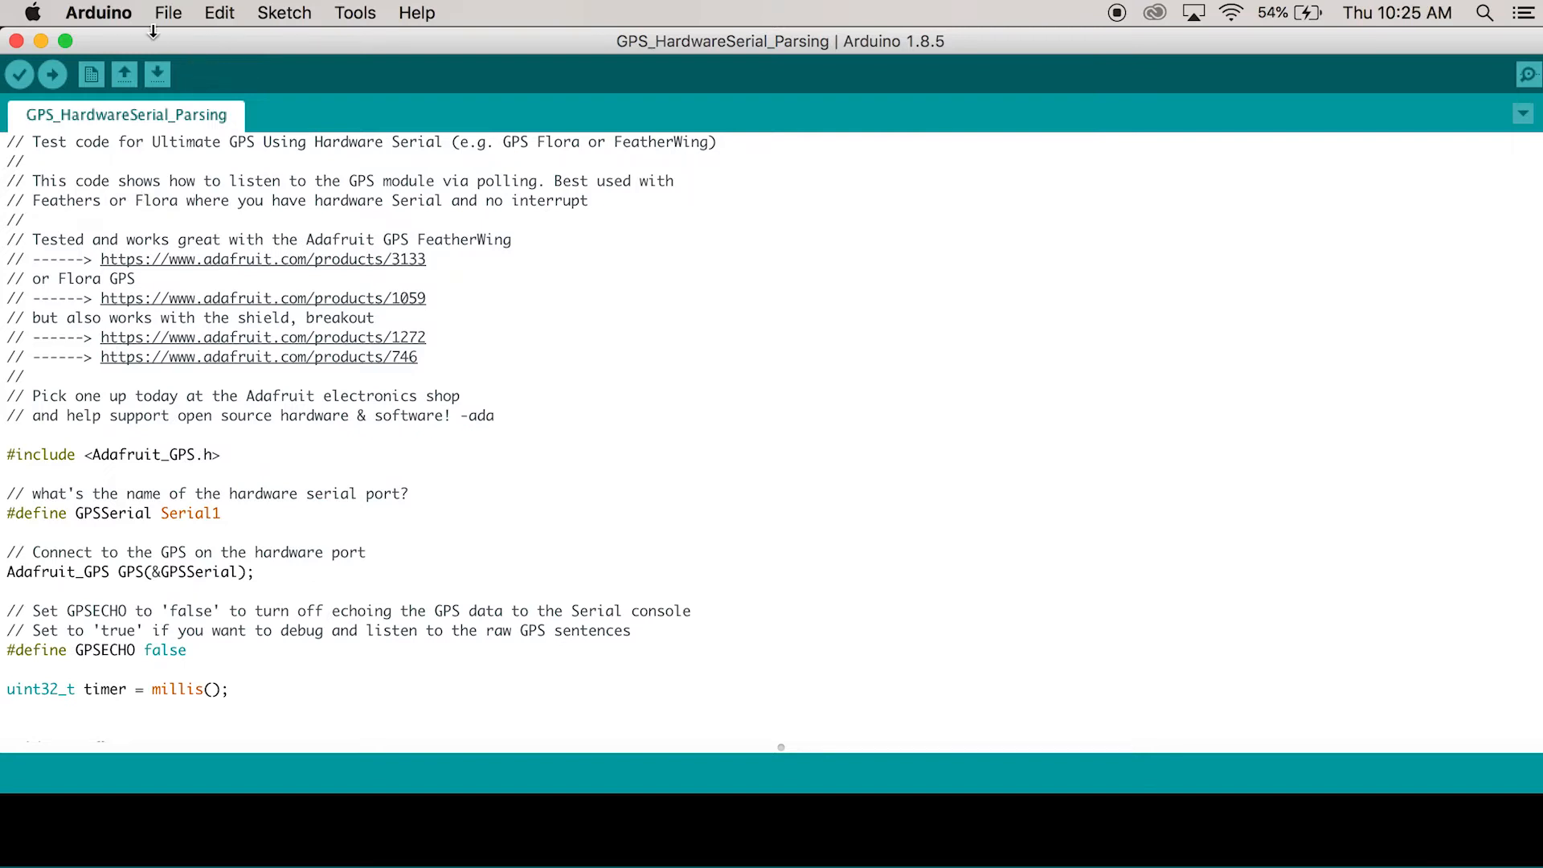
Load the leo_locus_dumpbasic example from the Adafruit GPS Library.
click(167, 12)
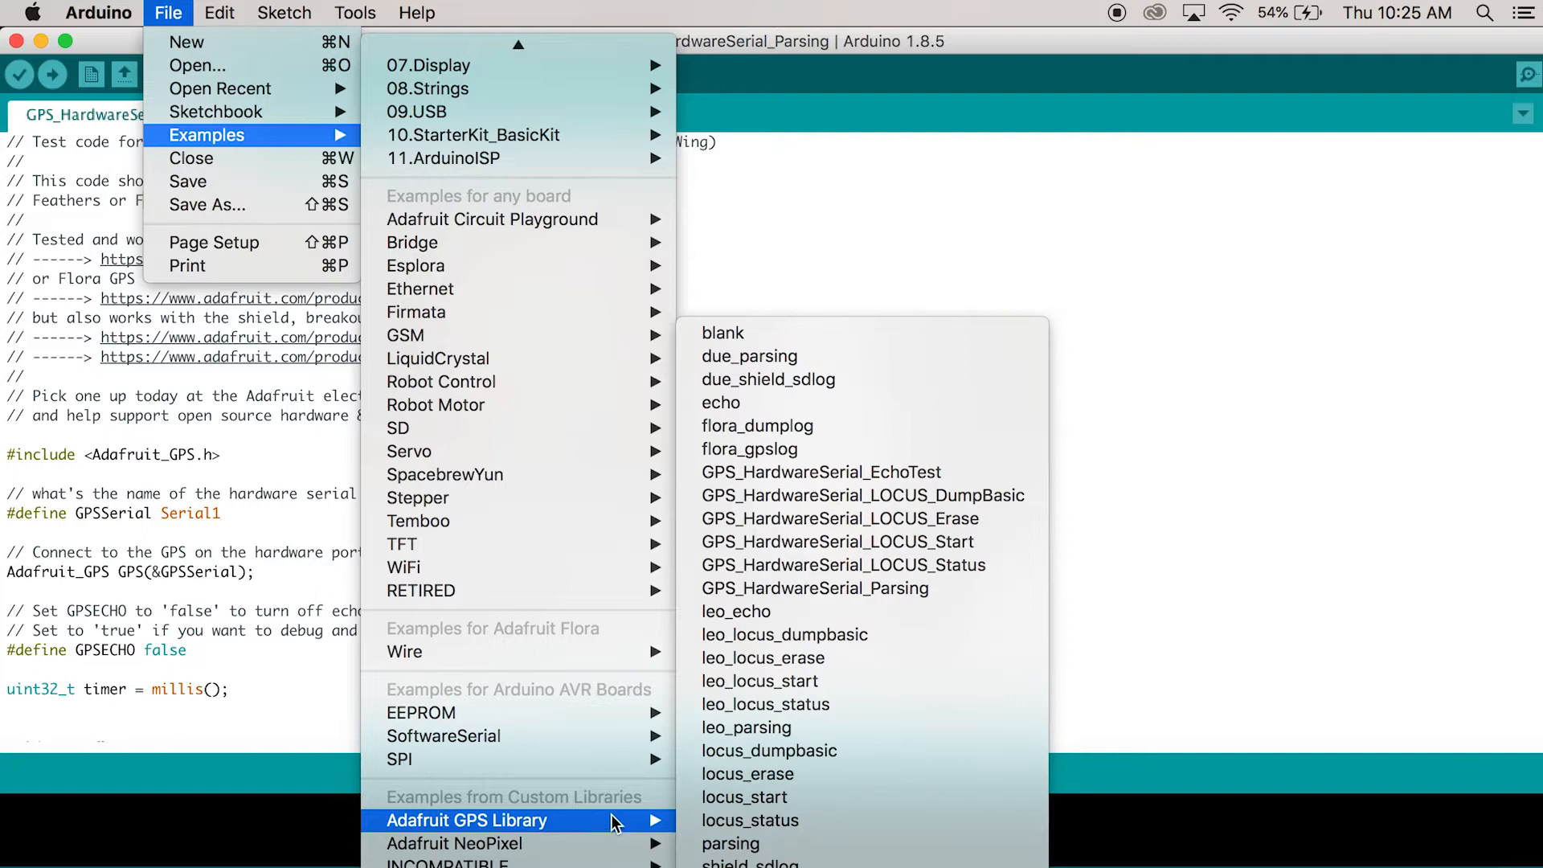
mouse_move(876, 646)
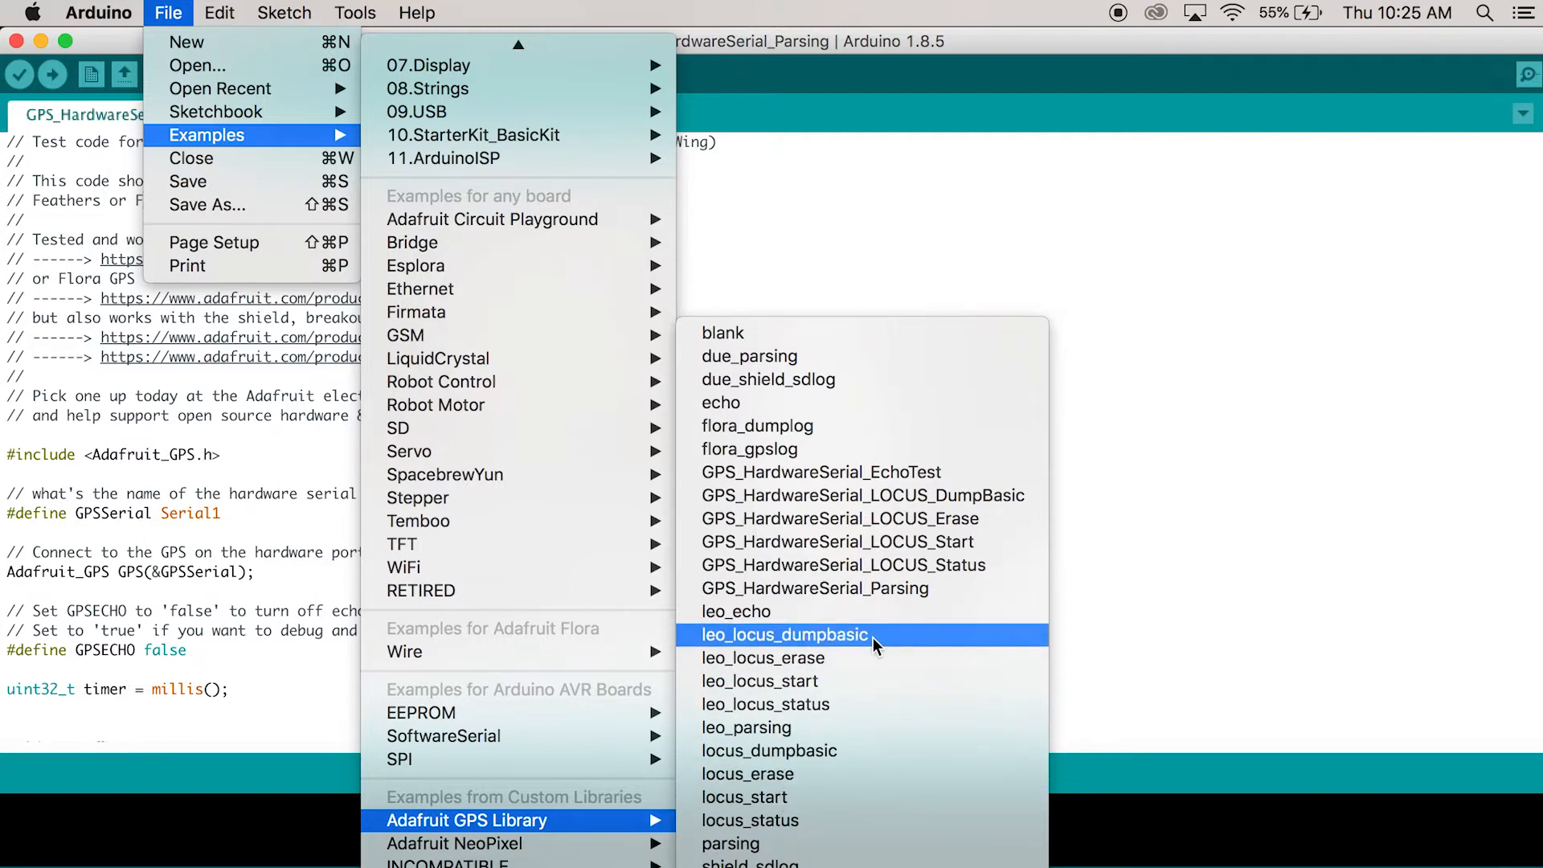
click(784, 635)
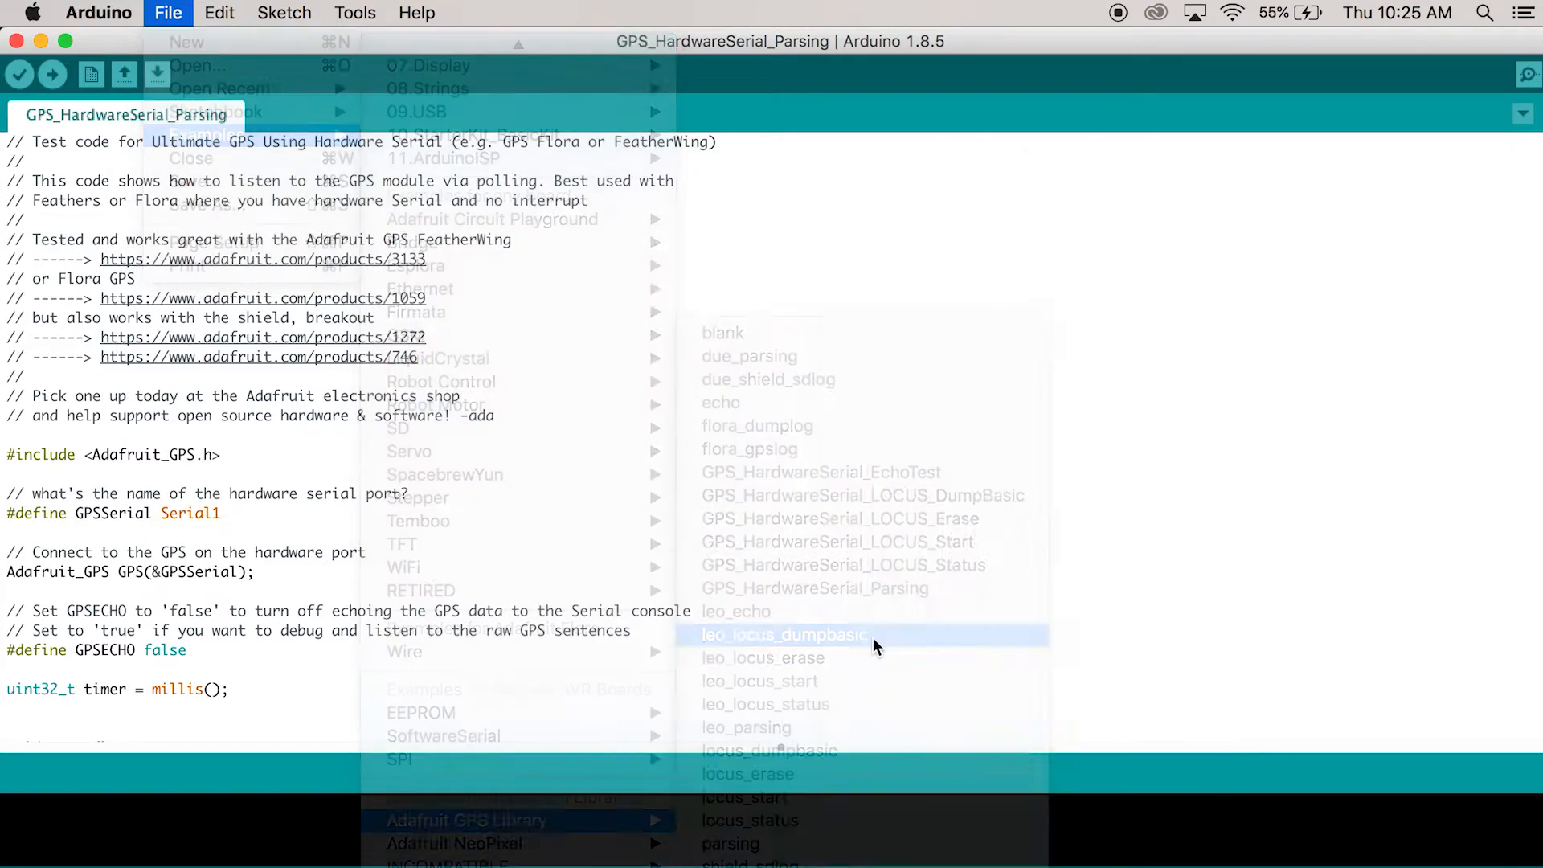
click(785, 635)
text(github)
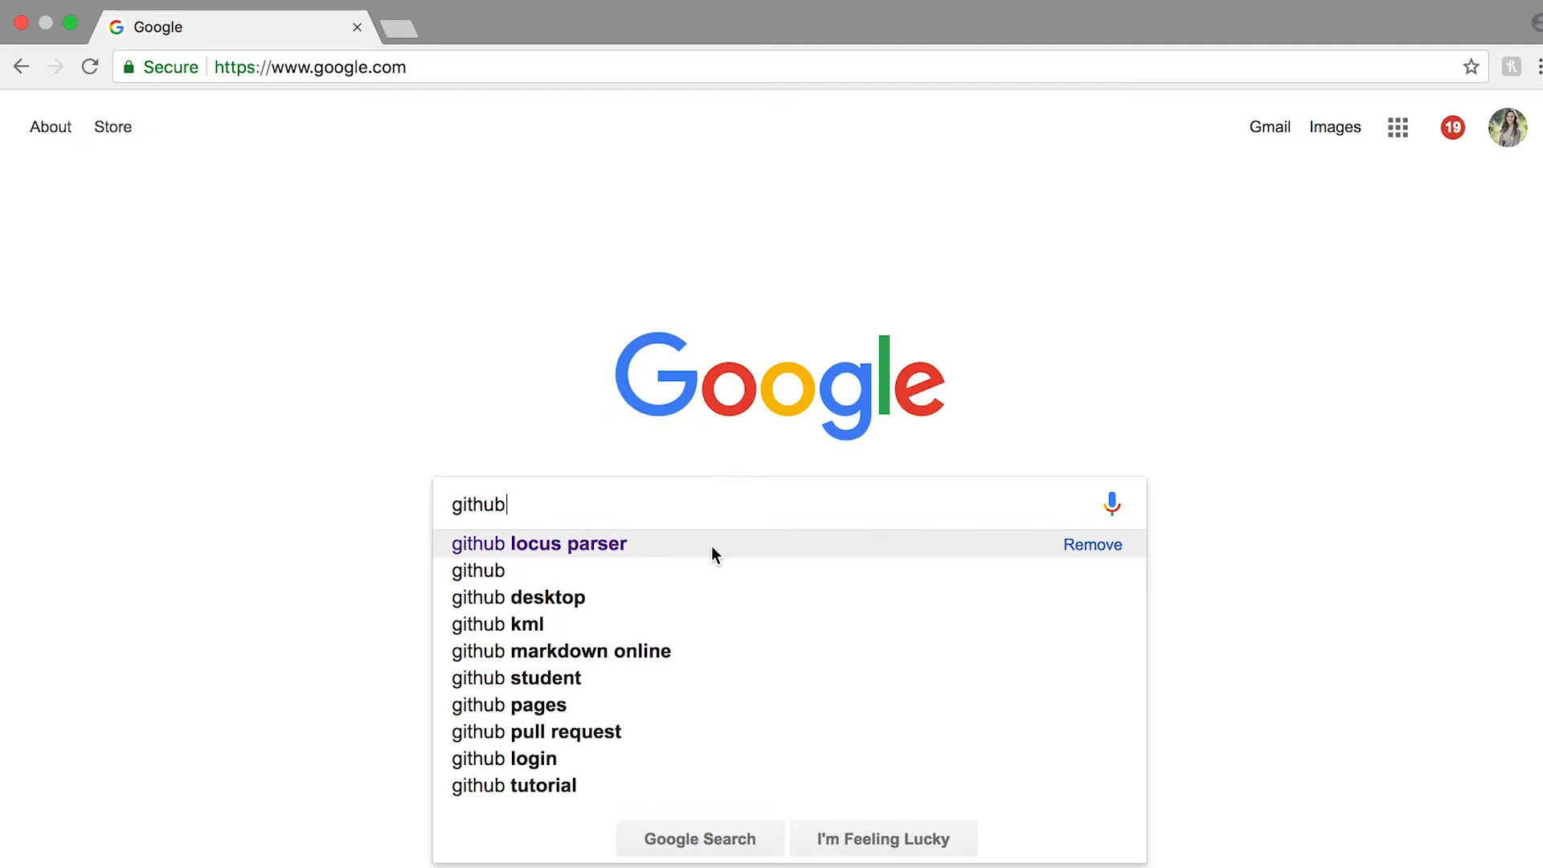
Find the don/locus LOCUS parser on GitHub, download it as ZIP, and head to jupyter.org.
click(539, 544)
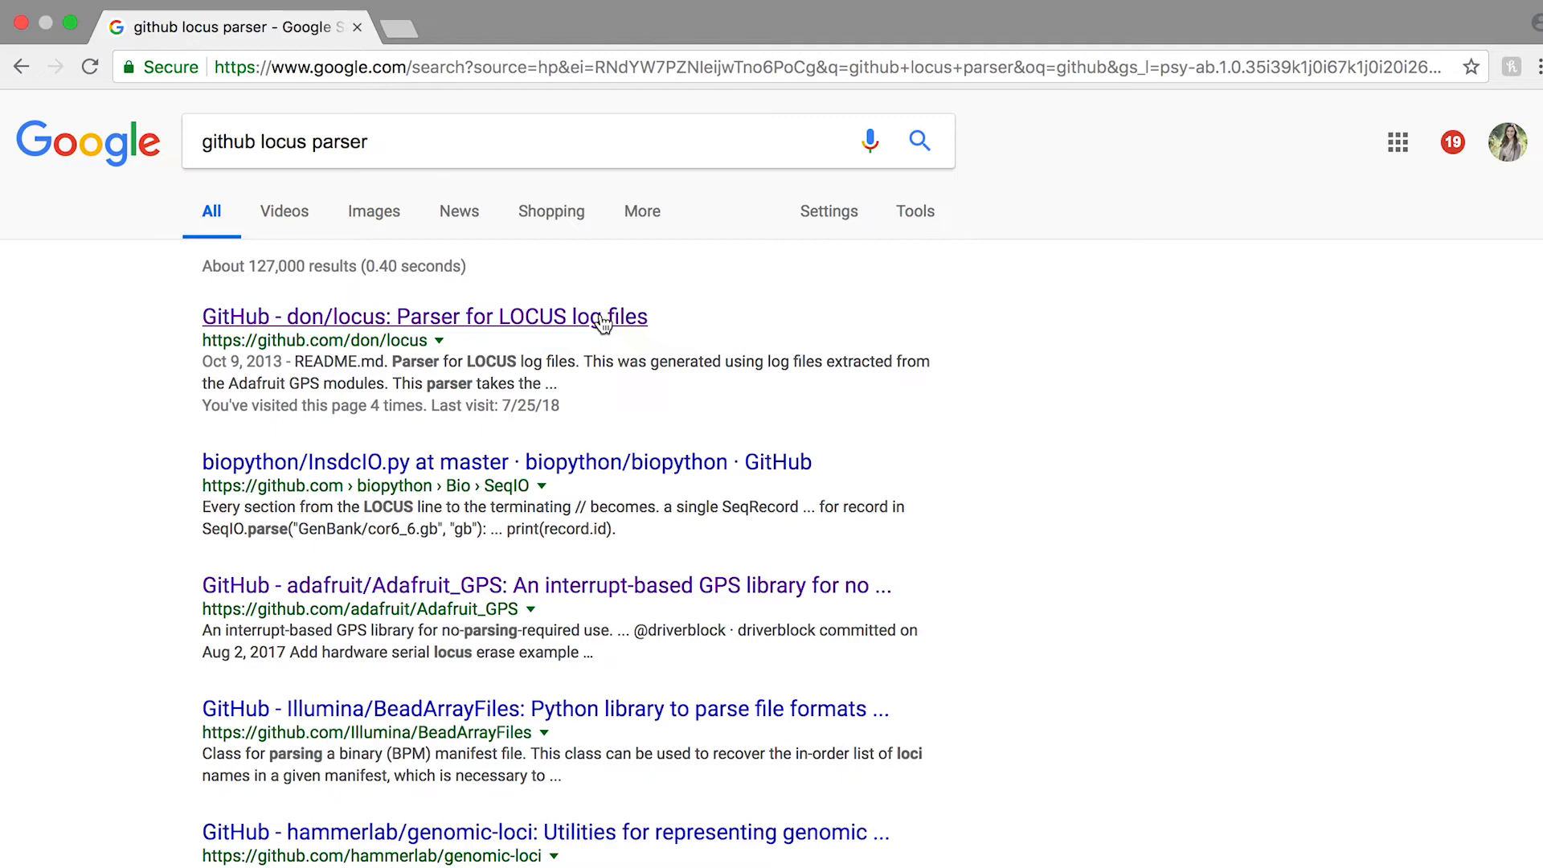
click(425, 317)
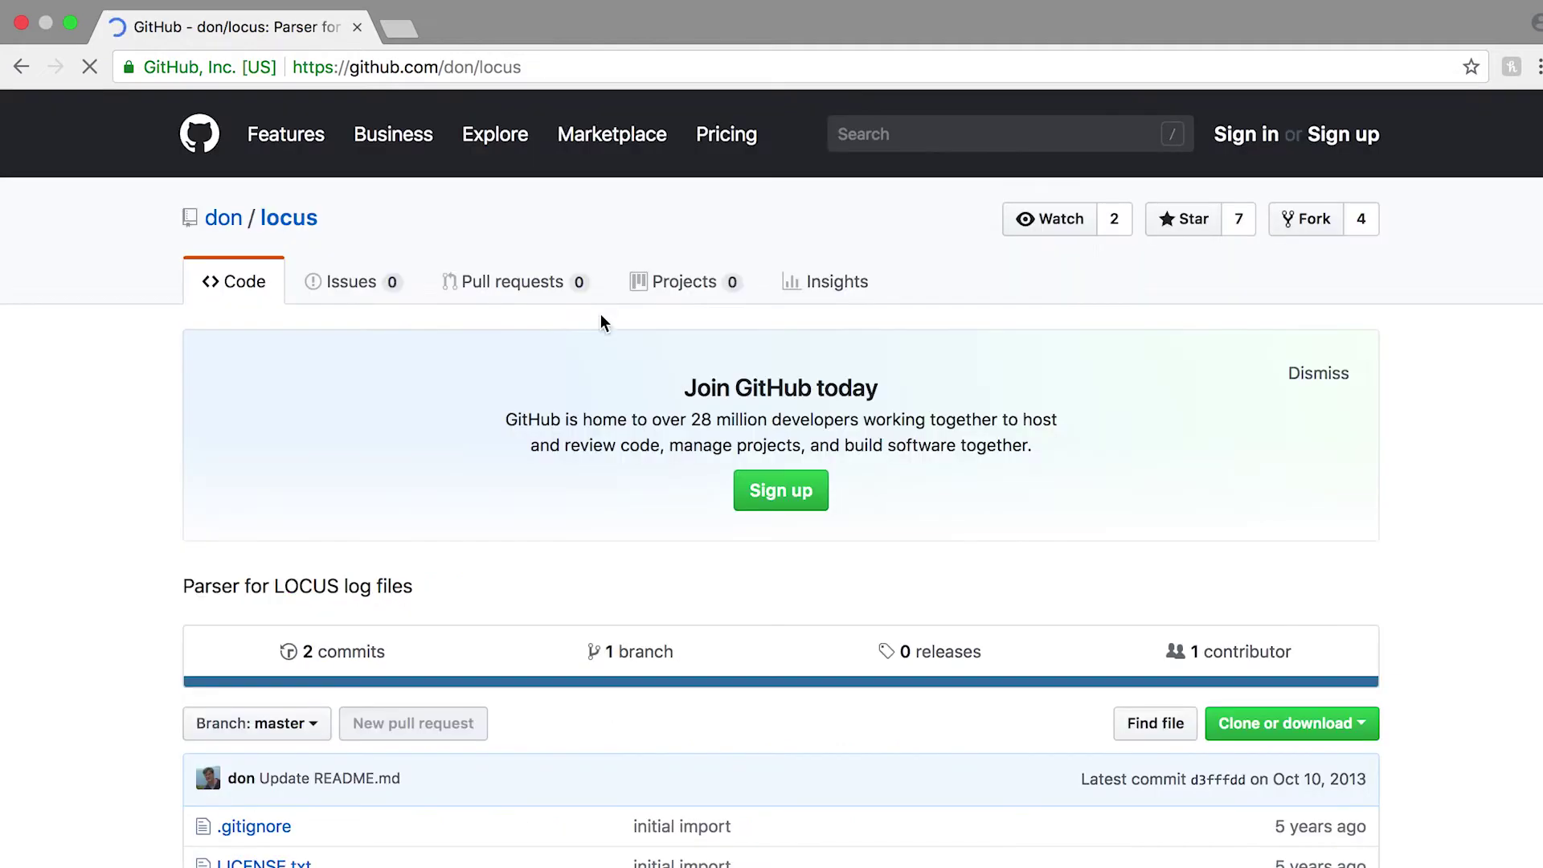
click(1293, 424)
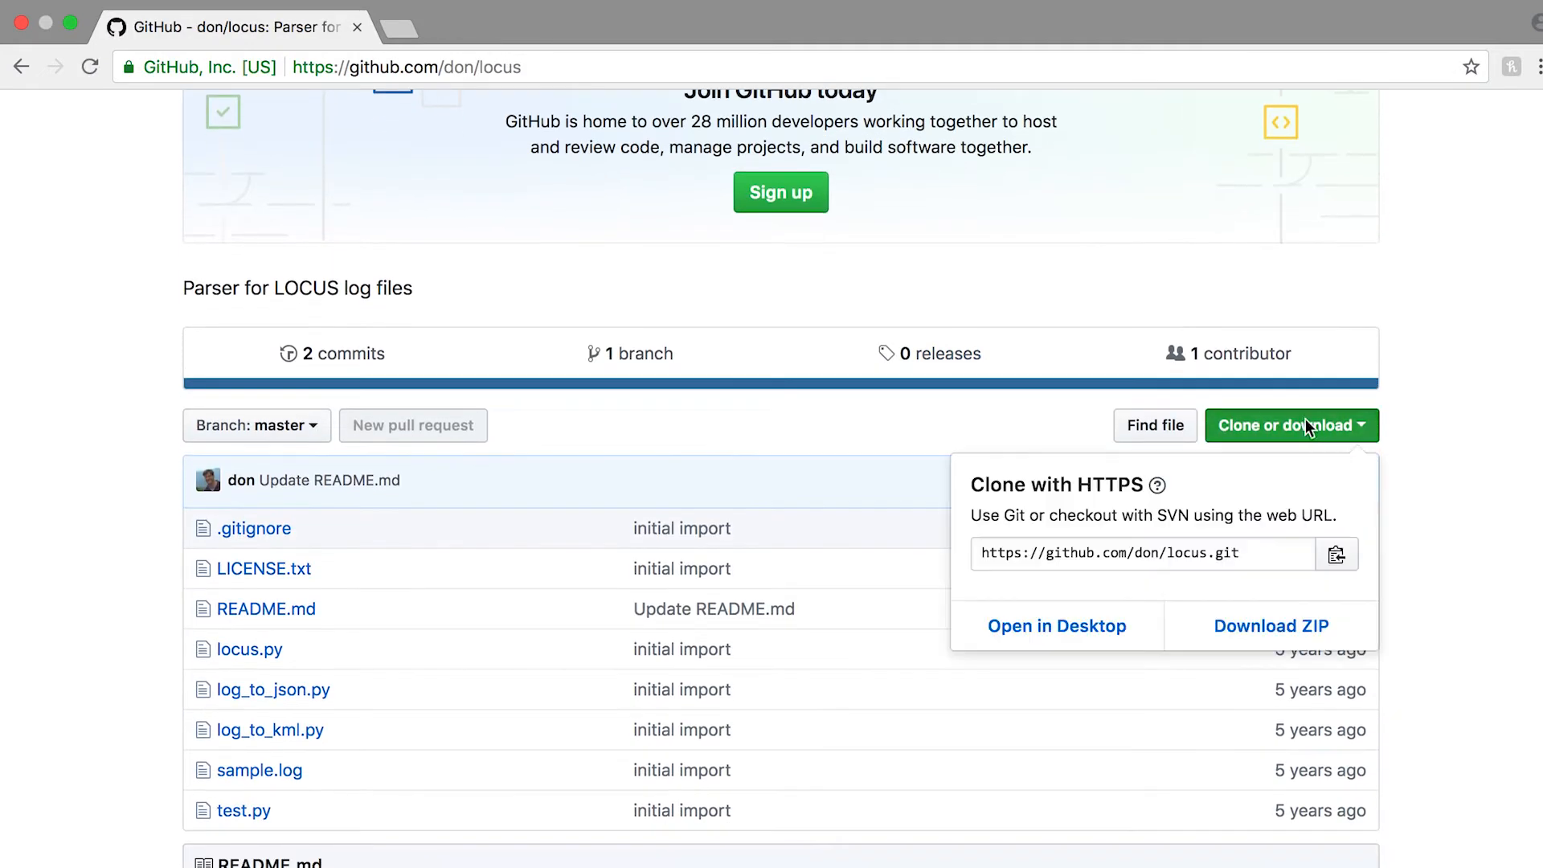
mouse_move(1261, 620)
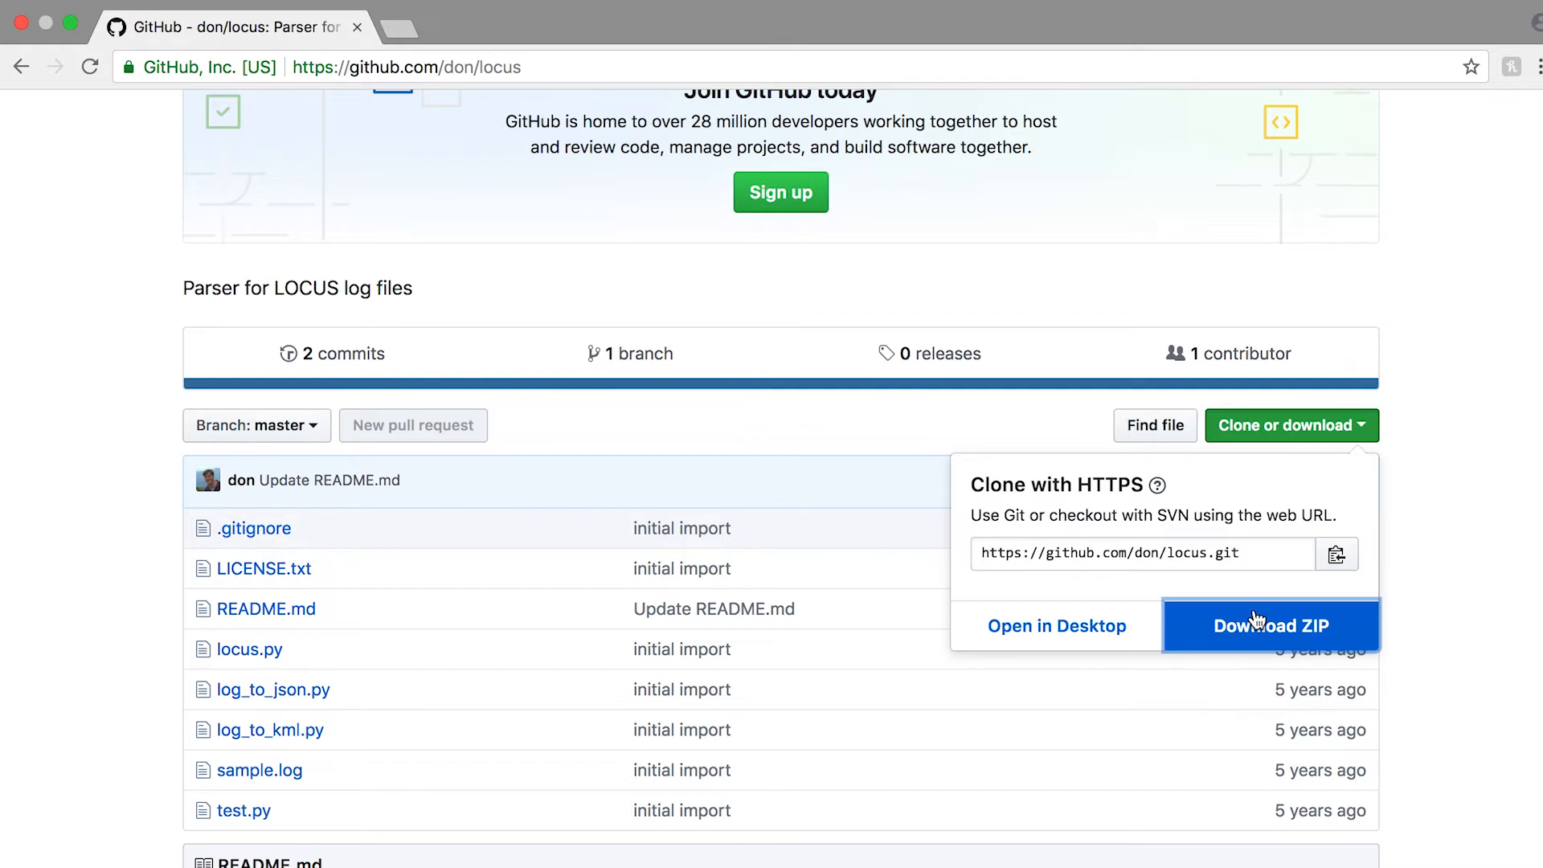
text(jupyter.org)
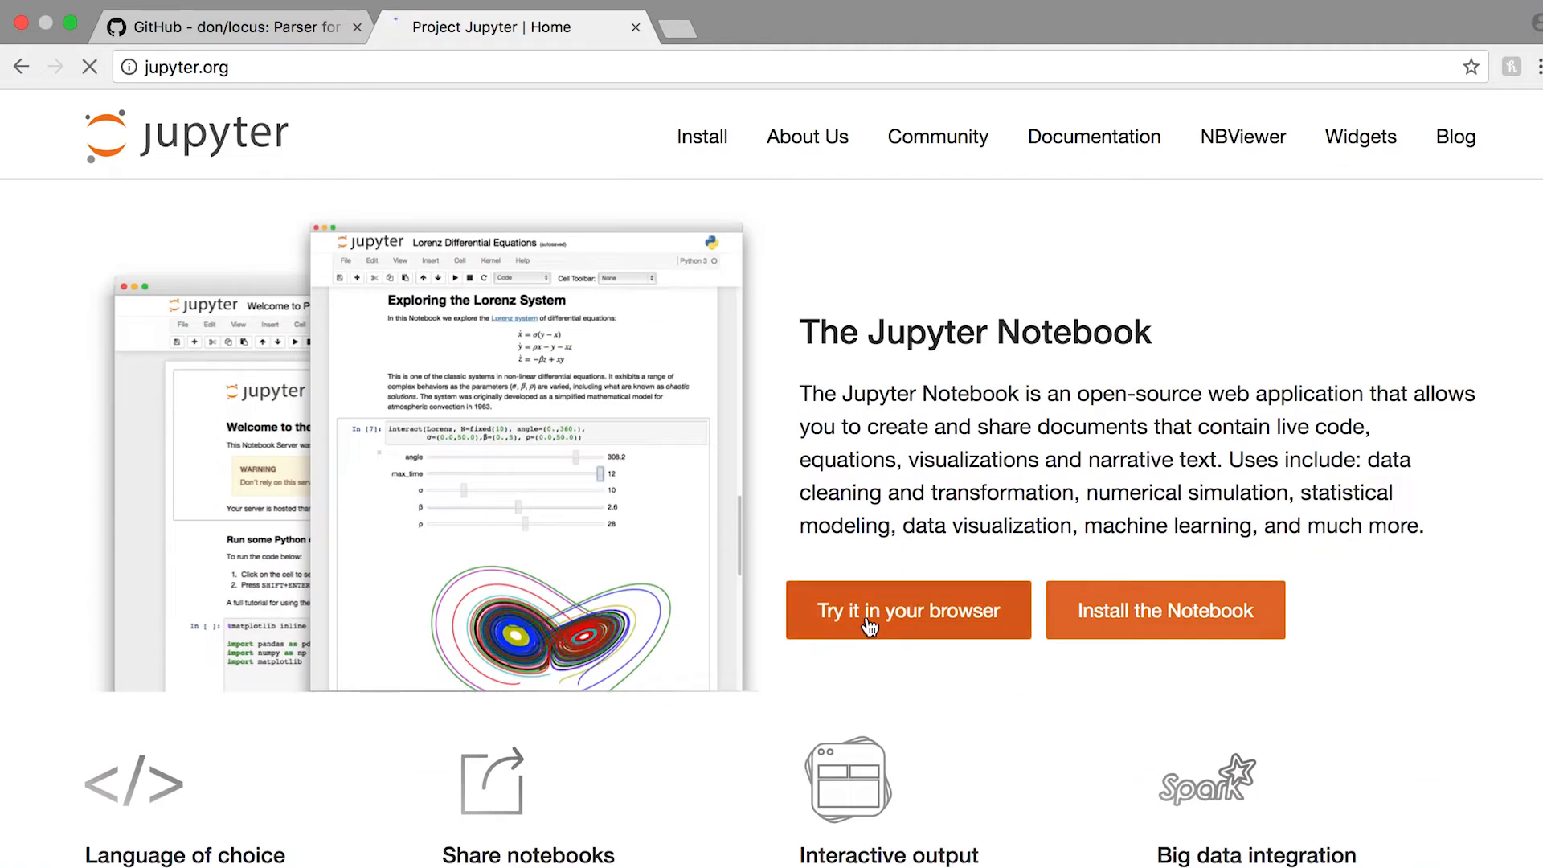
Start an online Jupyter Python notebook and upload the locus parser files into its home folder.
click(871, 624)
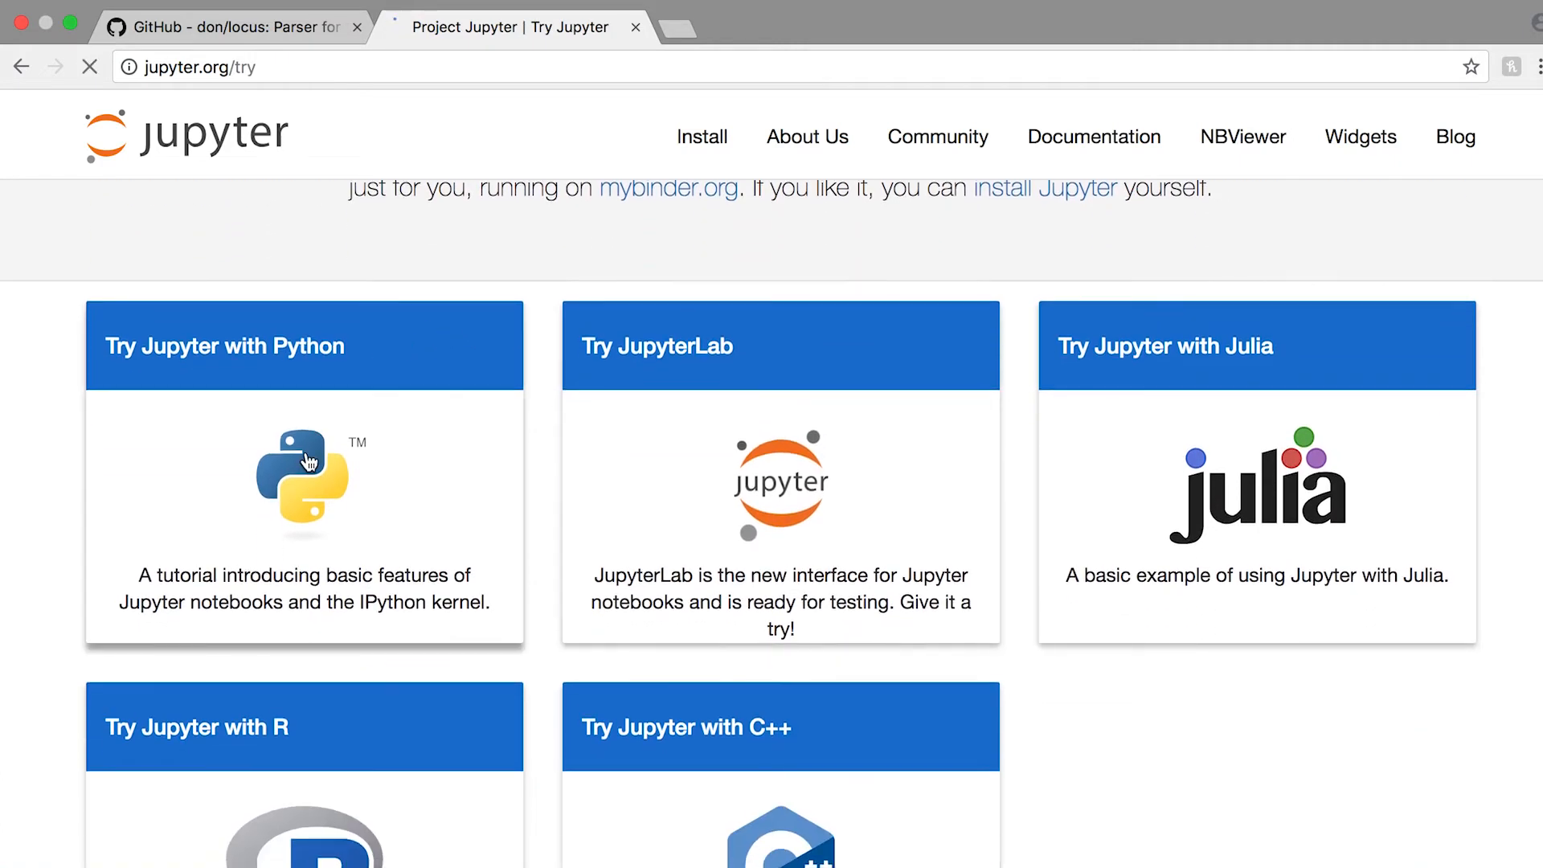
click(303, 458)
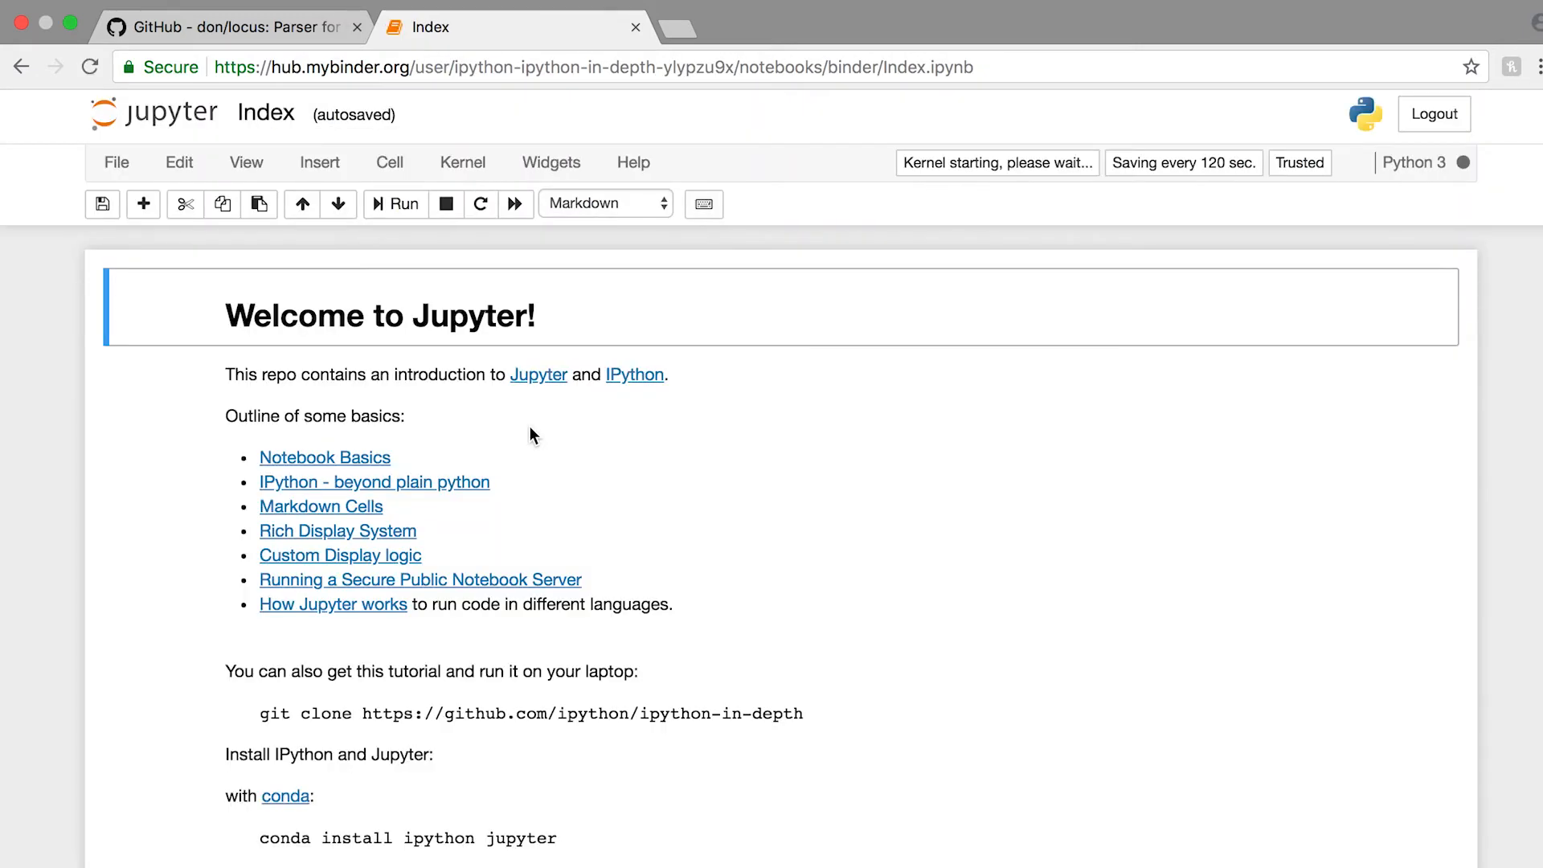
click(116, 162)
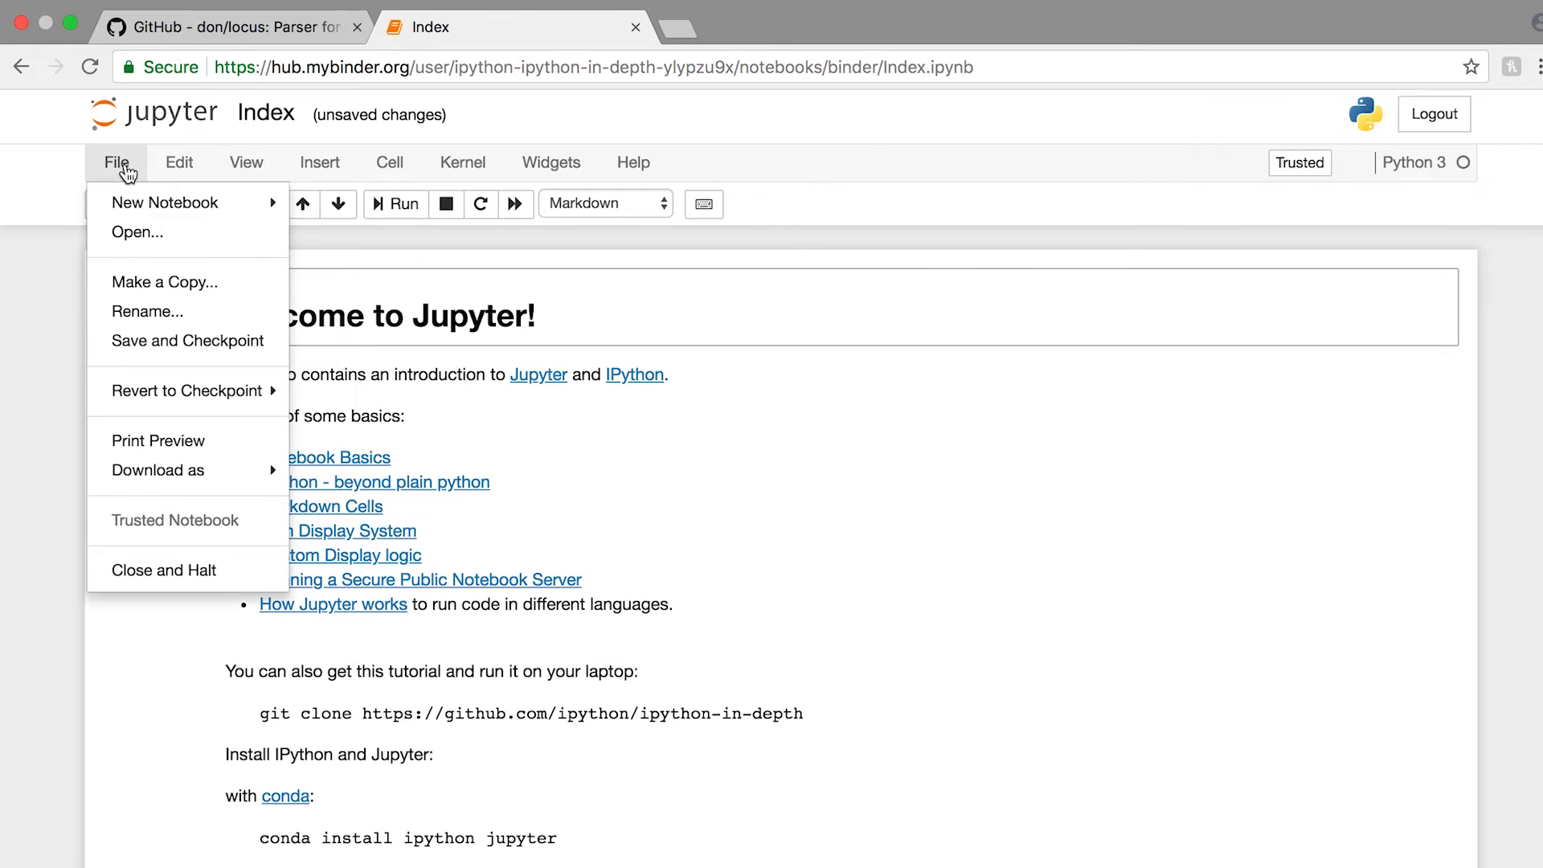
click(135, 231)
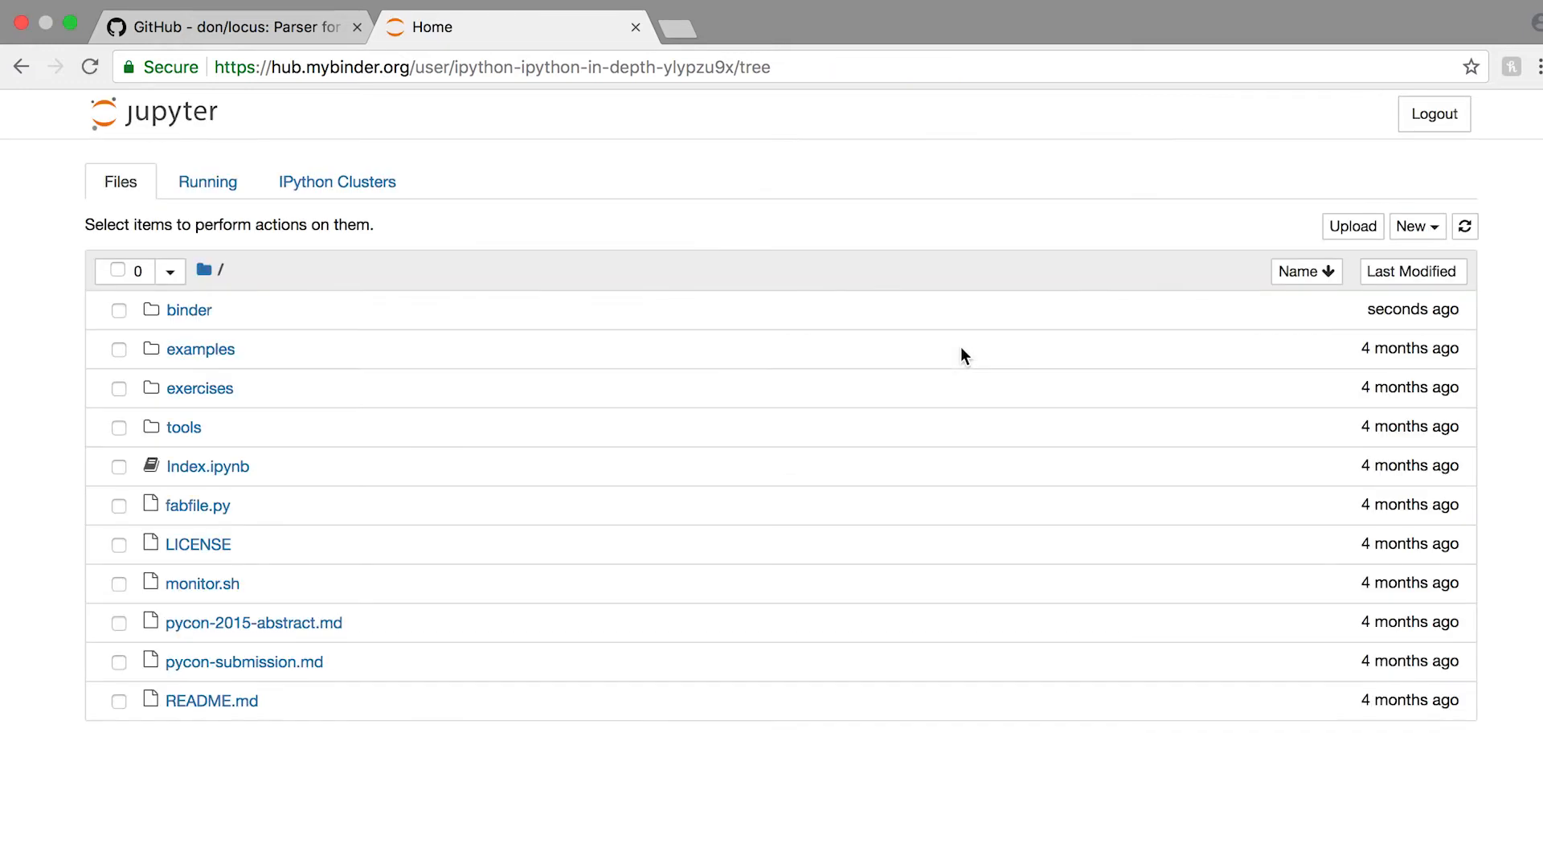
click(1352, 225)
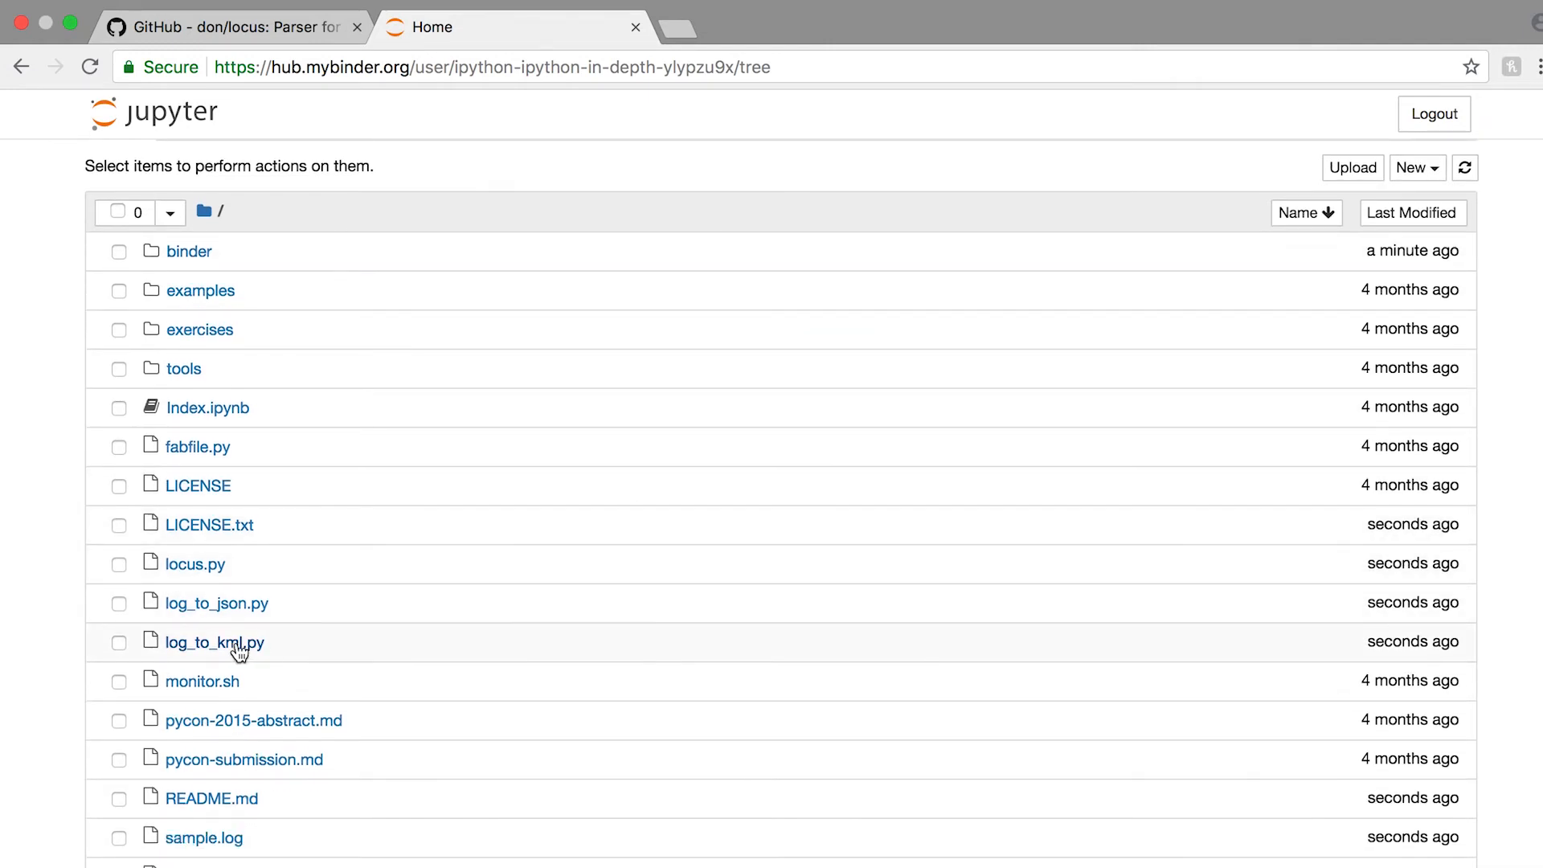
Open the log_to_kml.py script in the Jupyter file list.
click(213, 643)
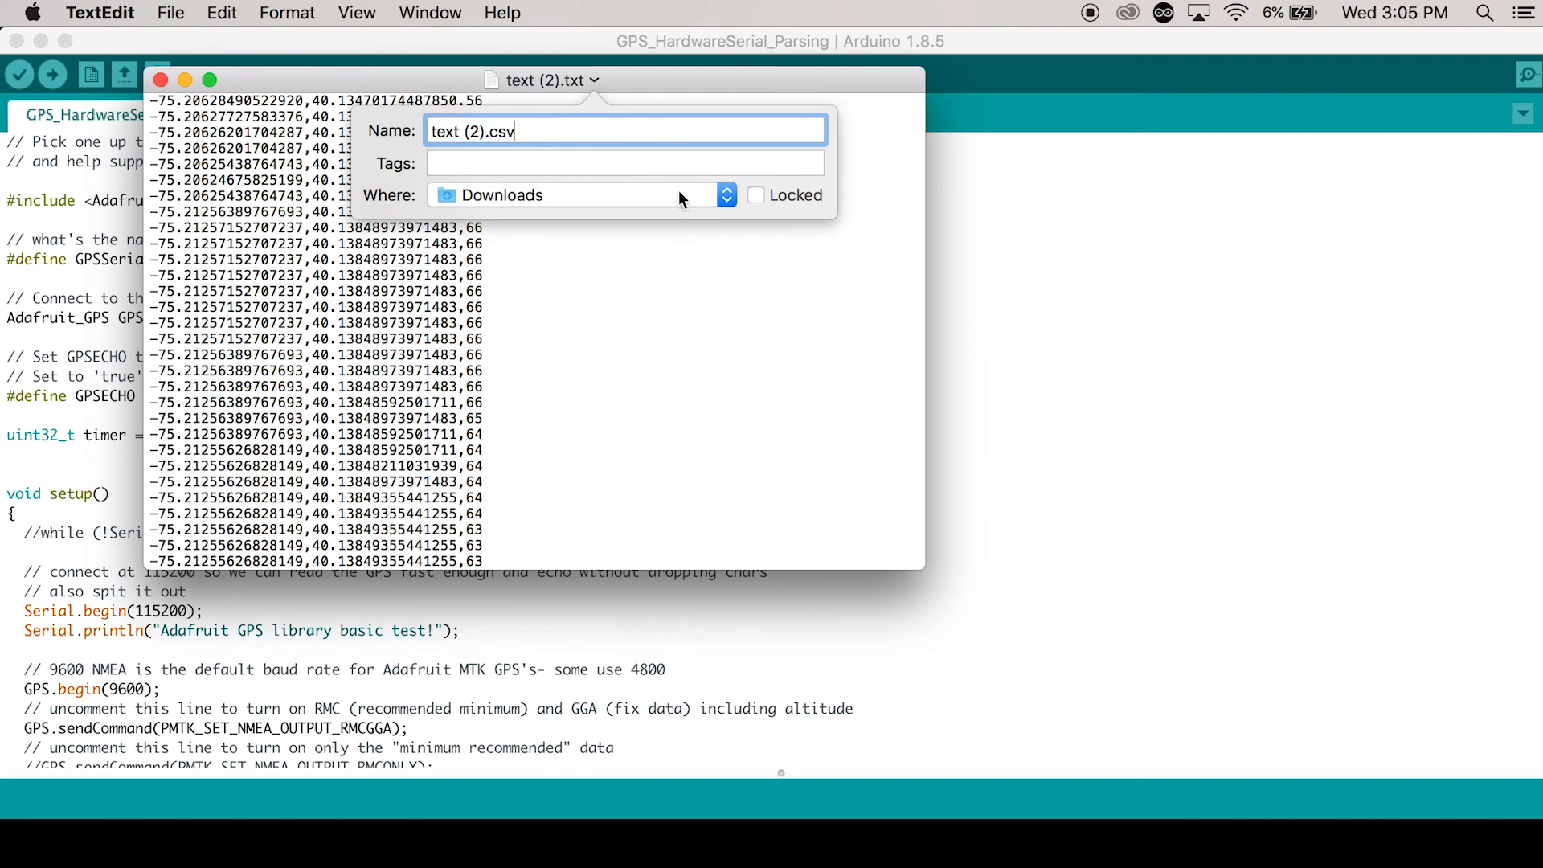
Save the walk coordinates from TextEdit as text (2).csv in Downloads.
key(Return)
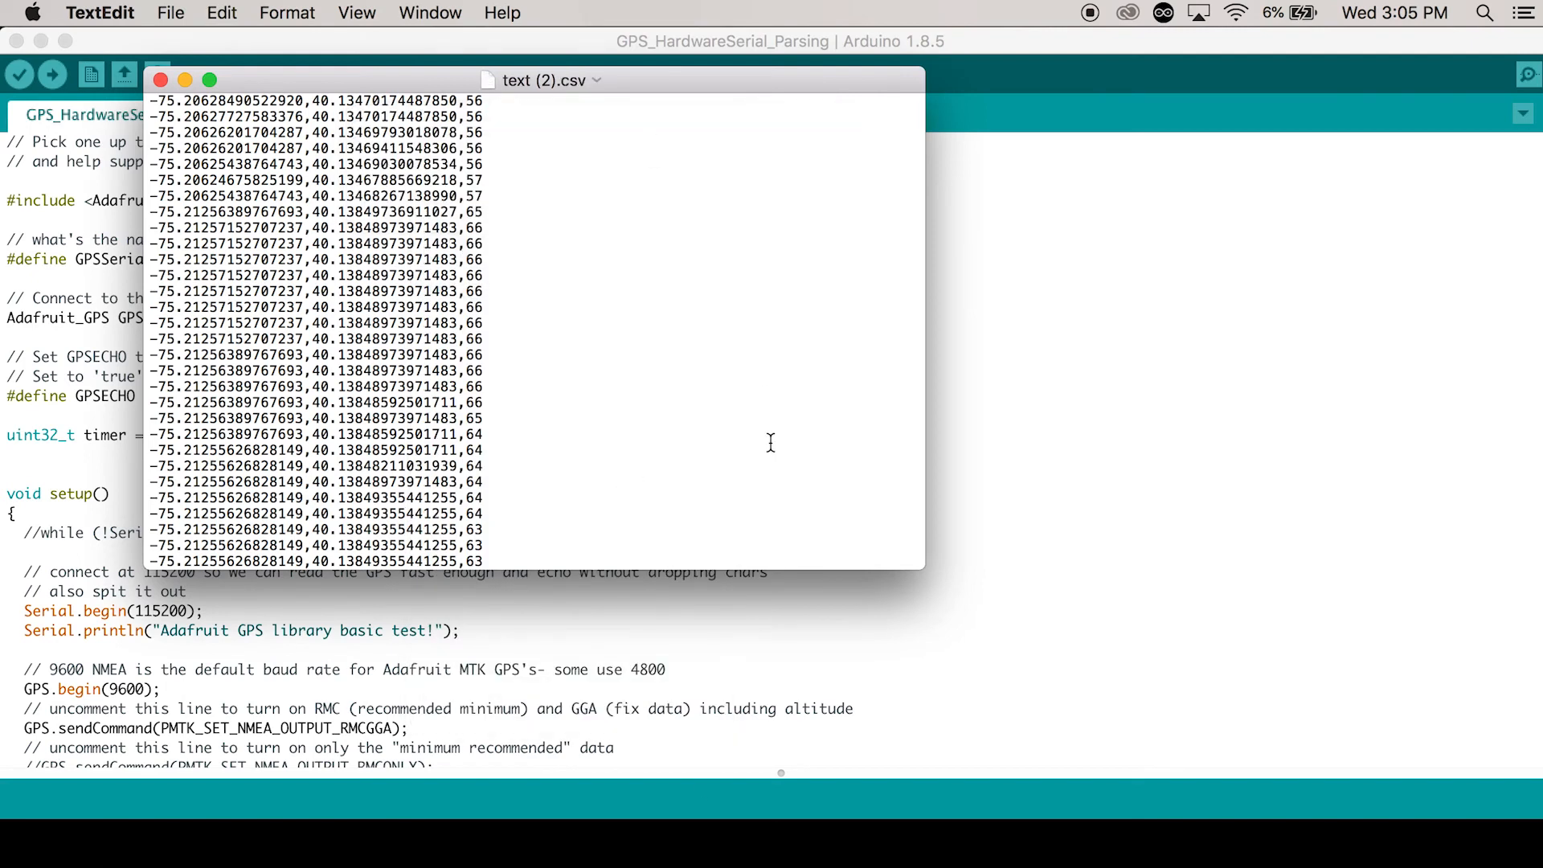
mouse_move(704, 811)
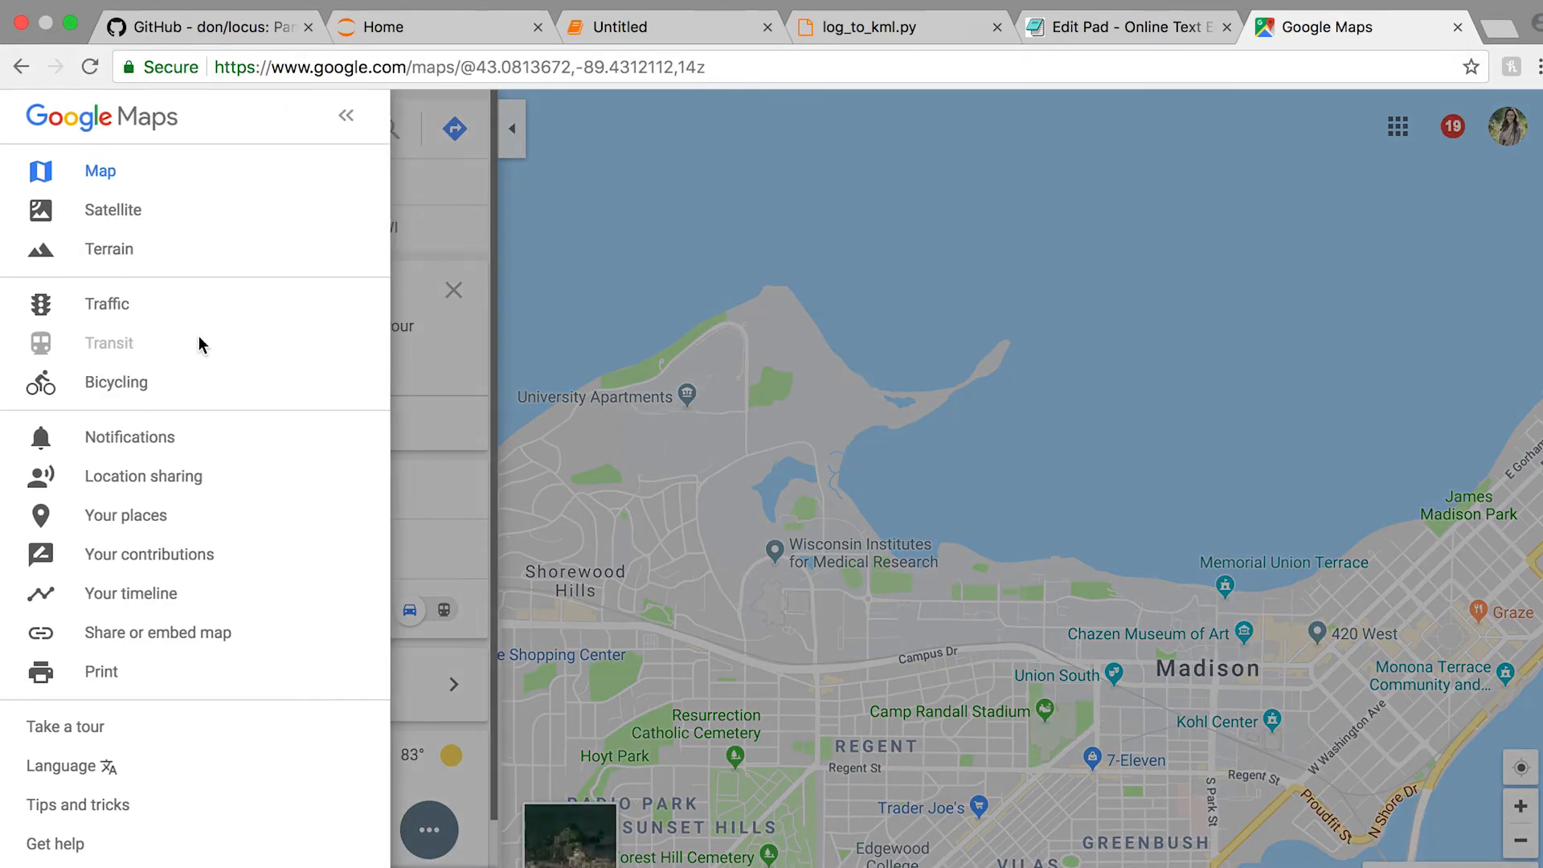
Create a new My Maps map and import text (2).csv with Longitude/Latitude columns and latitude as placemark title.
click(125, 515)
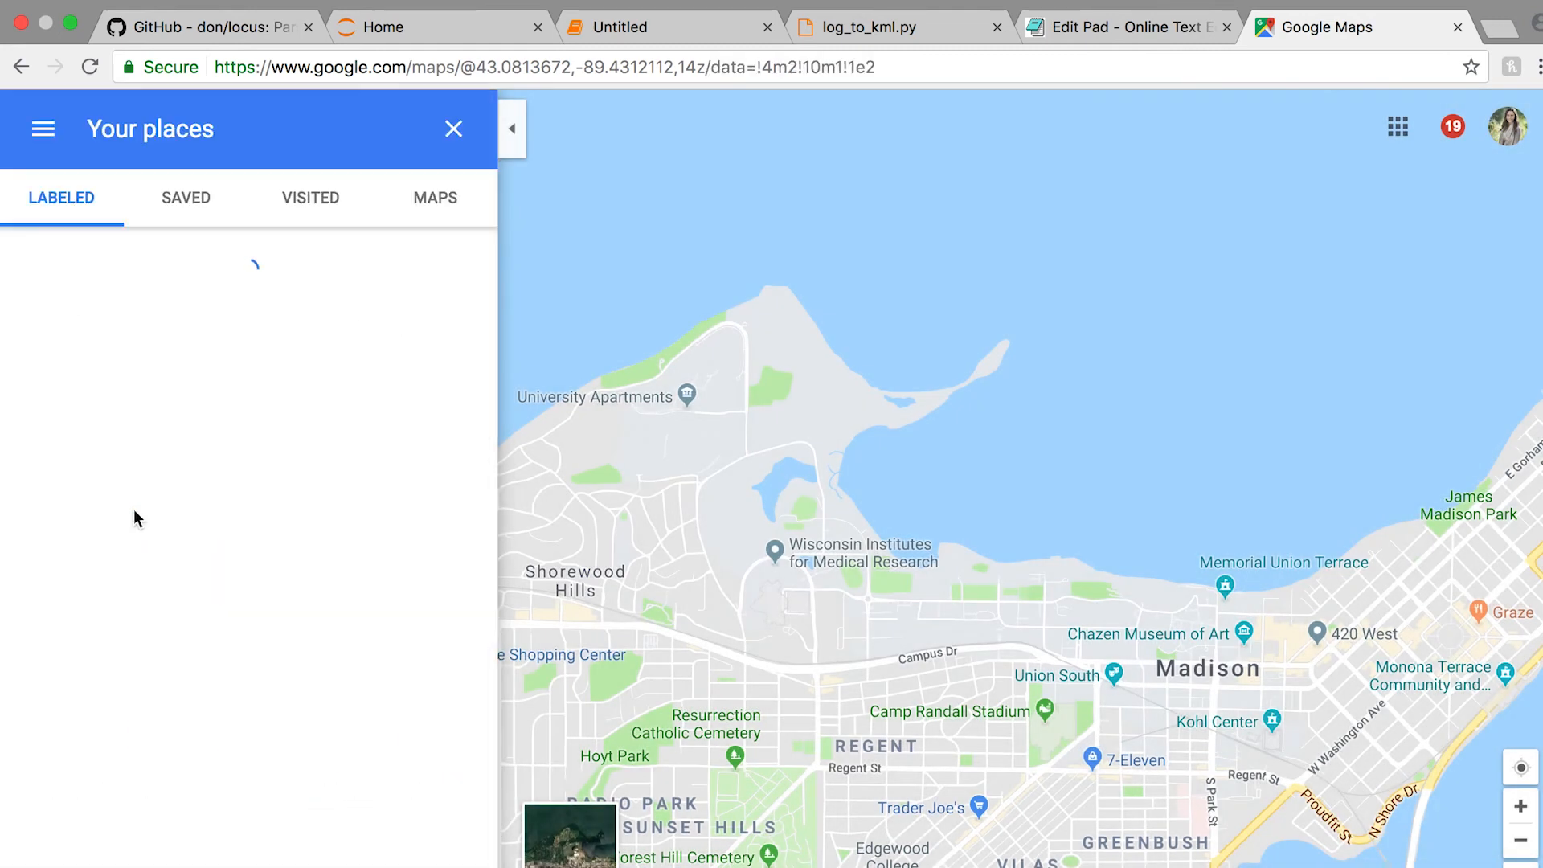
click(434, 199)
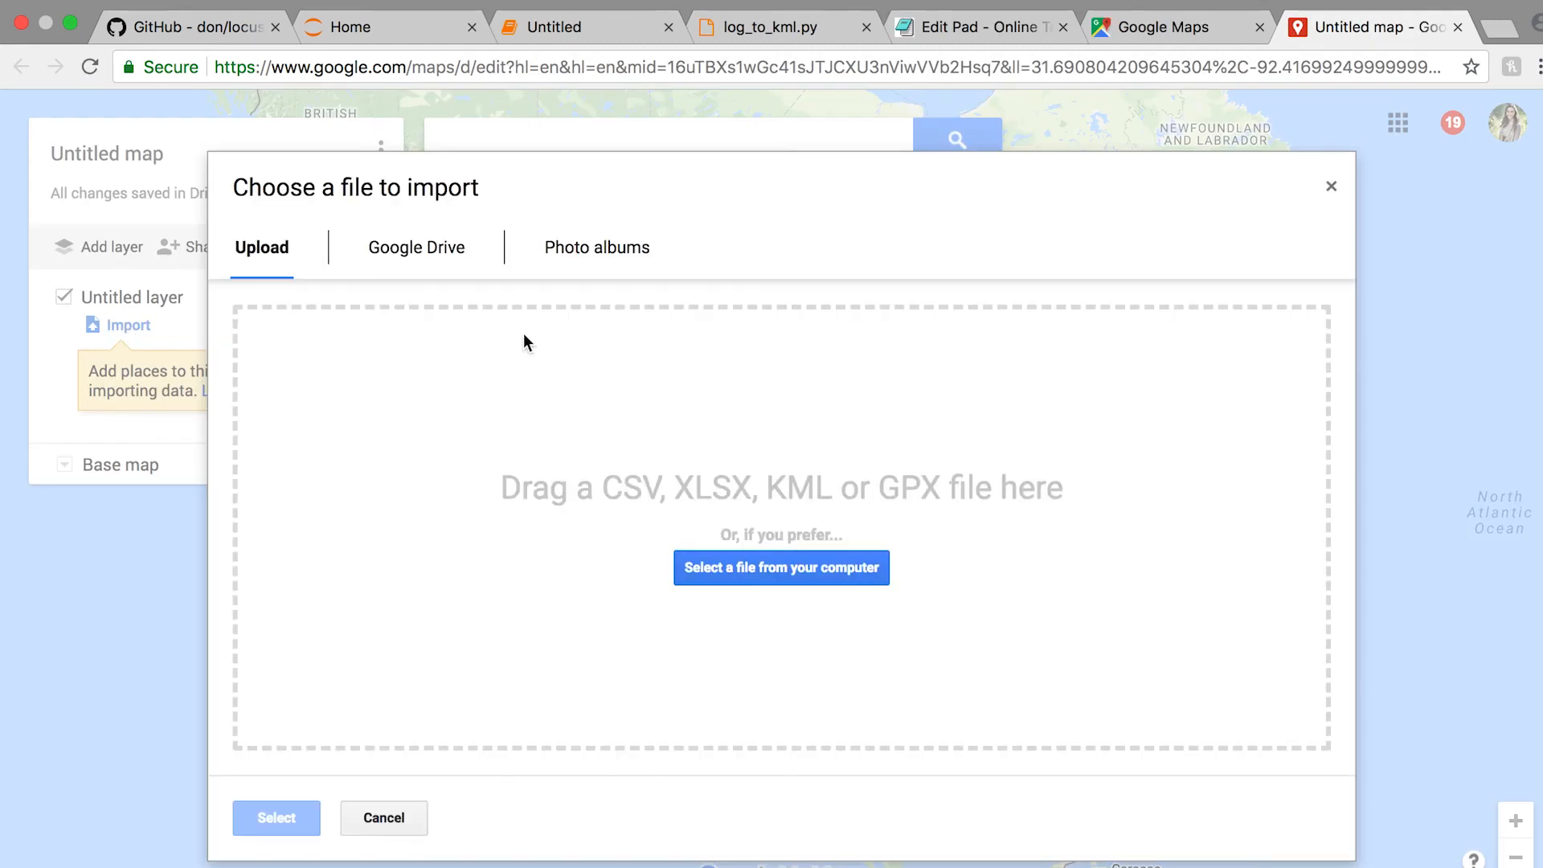
click(781, 567)
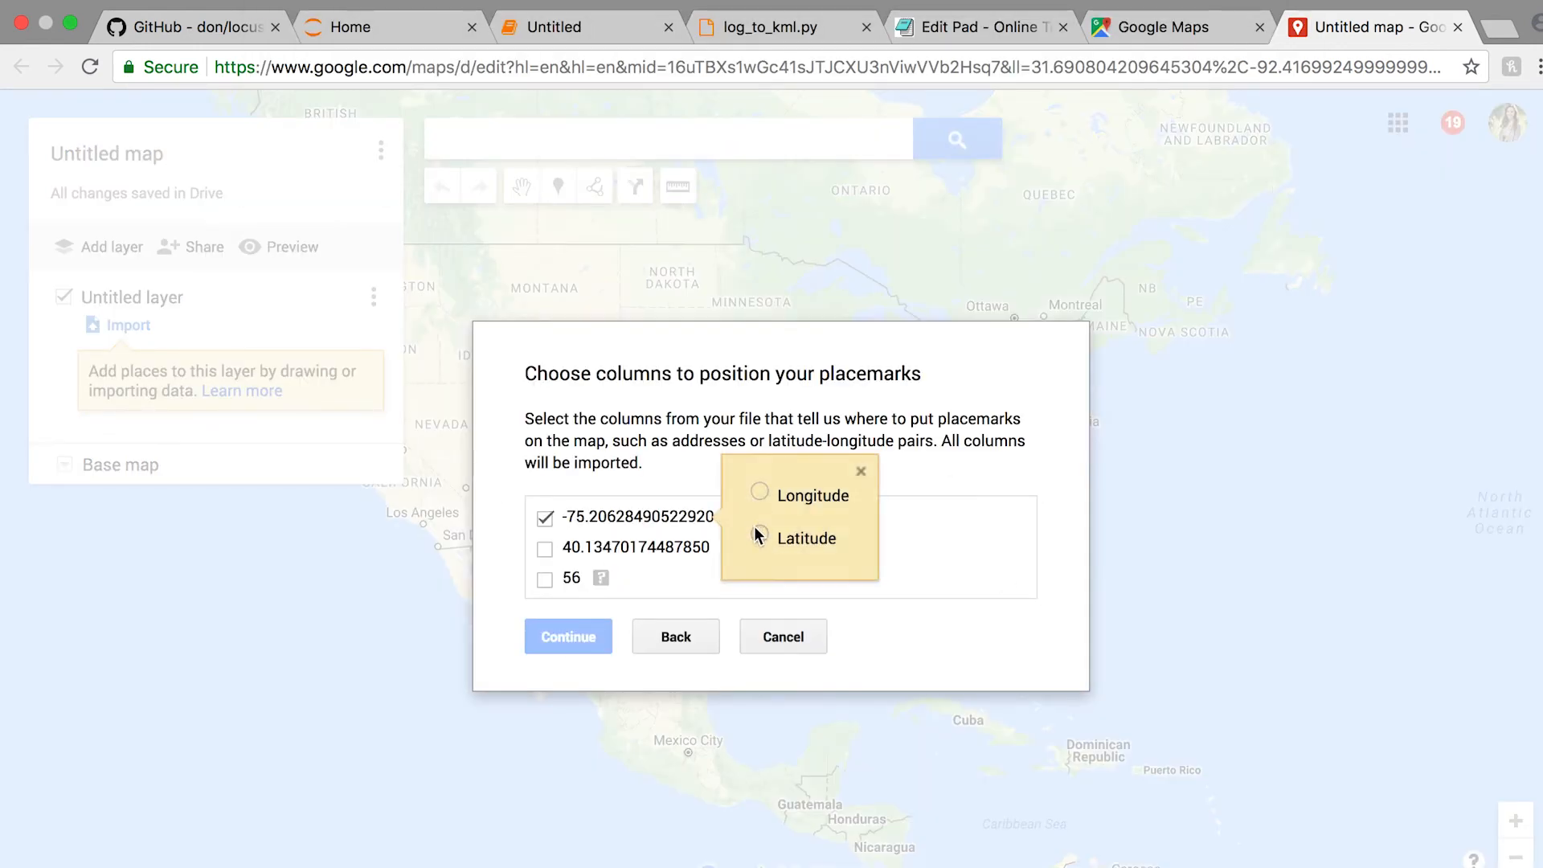
click(569, 637)
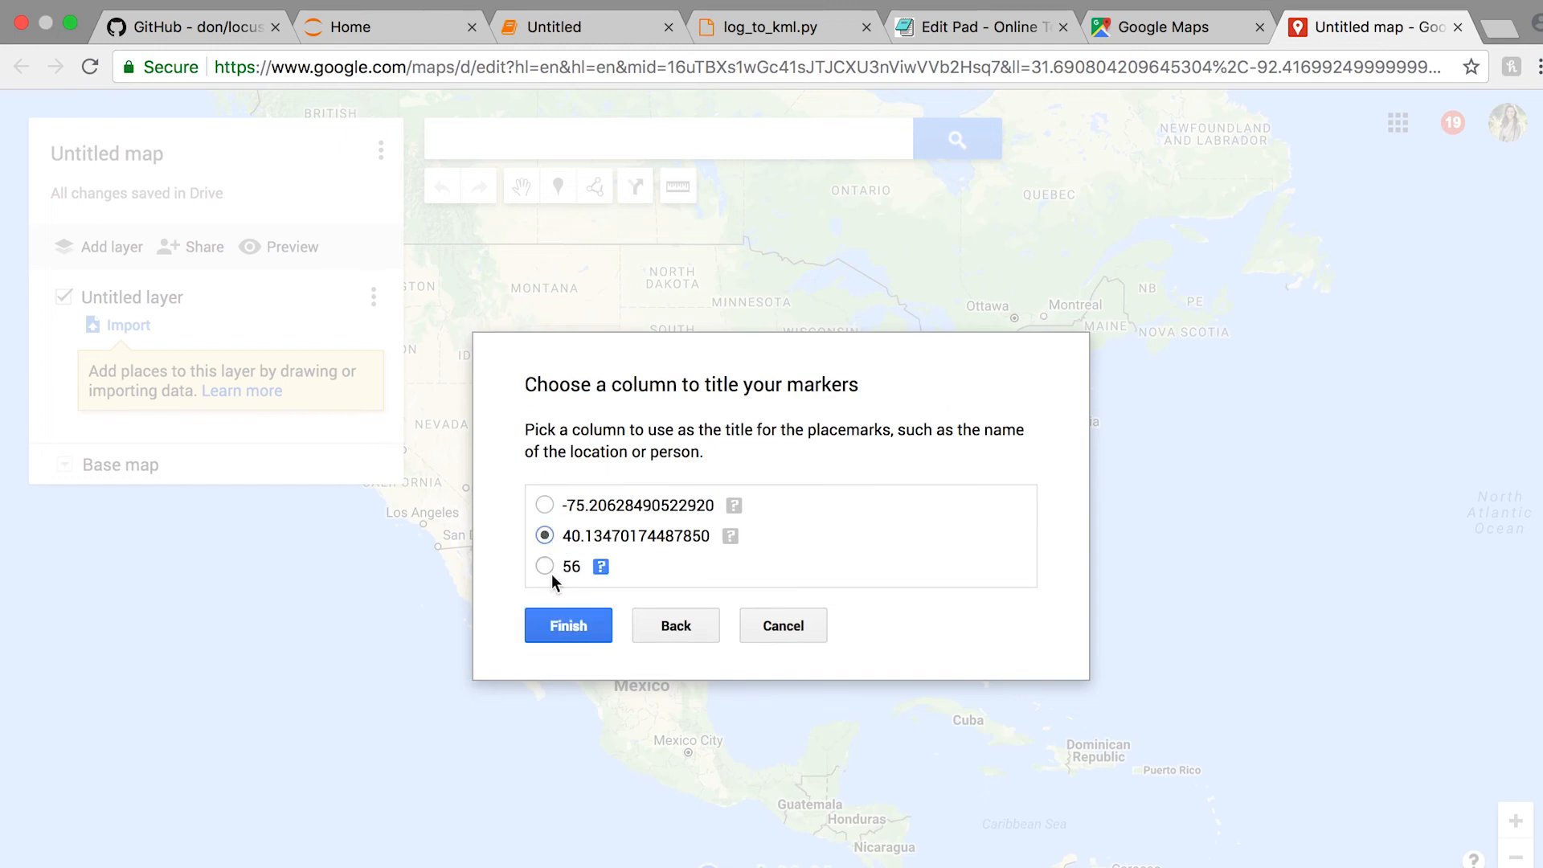
click(567, 626)
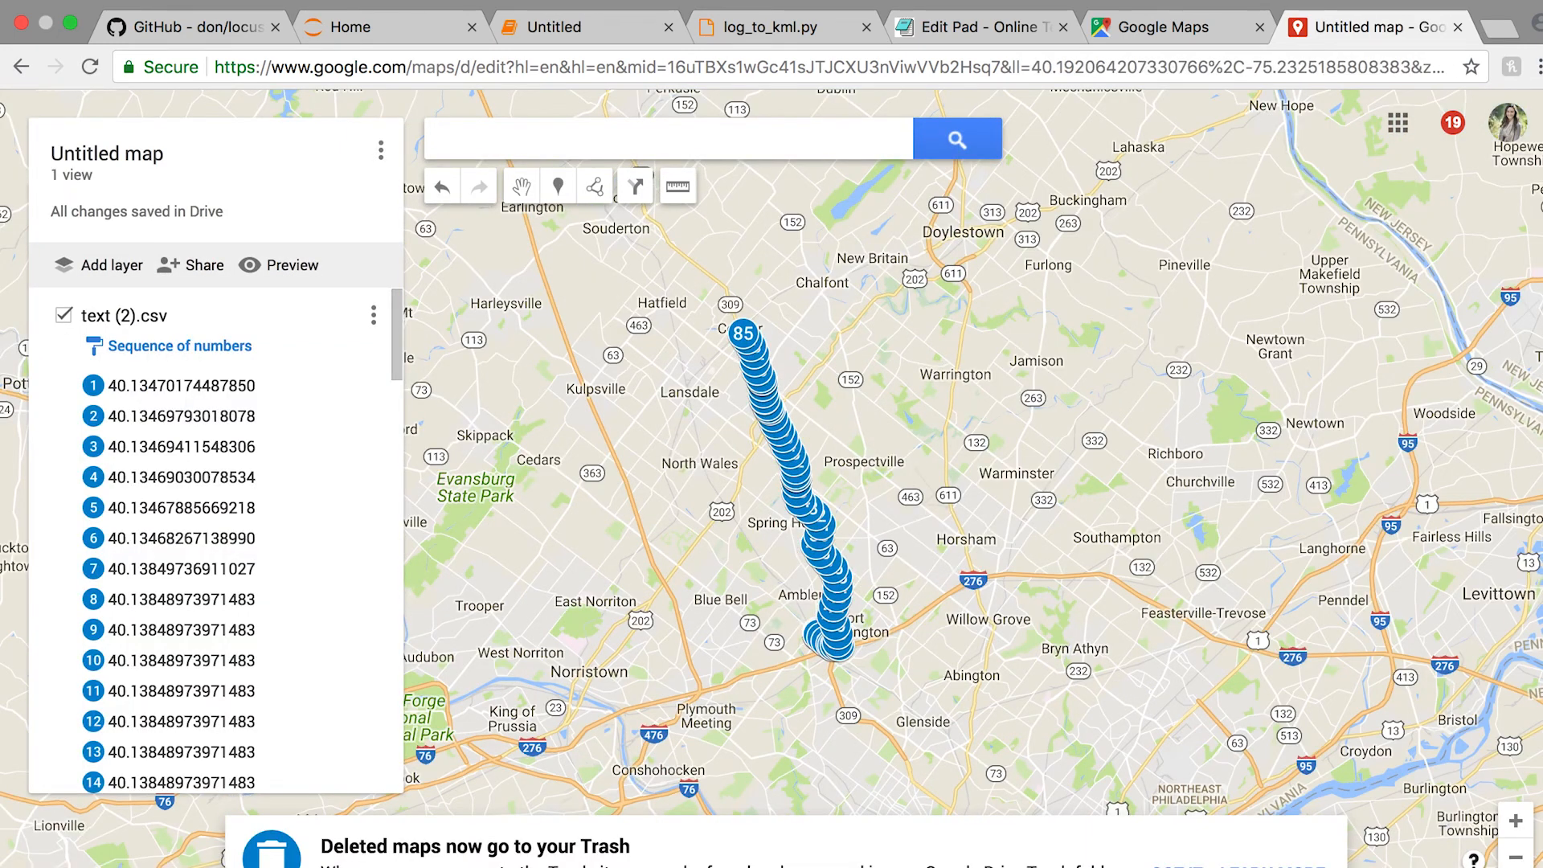